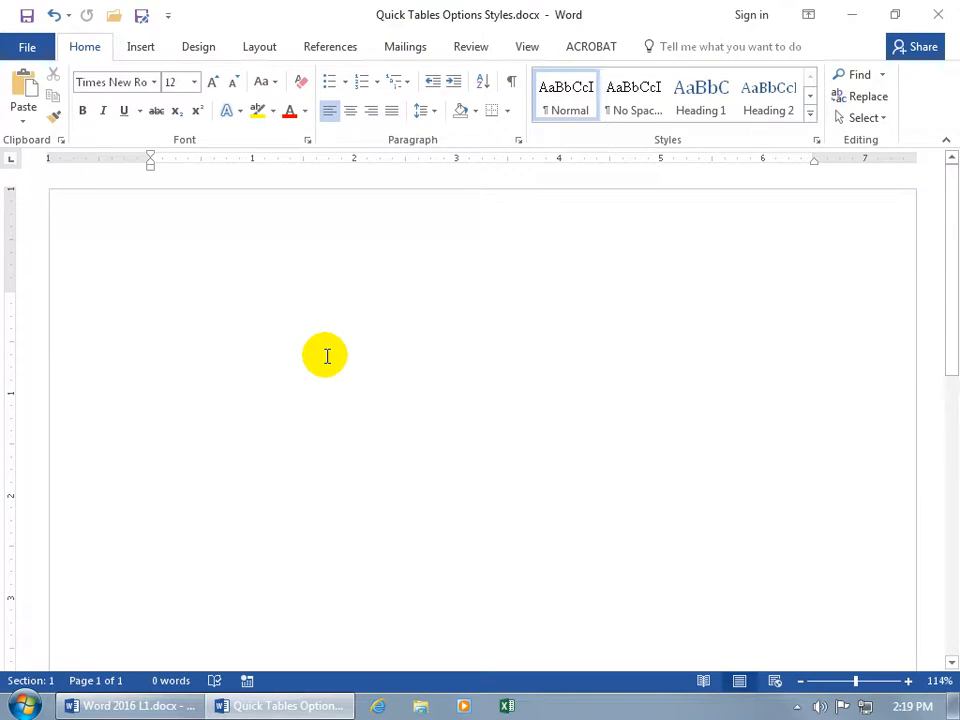
# Show the built-in Quick Tables gallery of calendar templates on the blank page
pyautogui.click(151, 301)
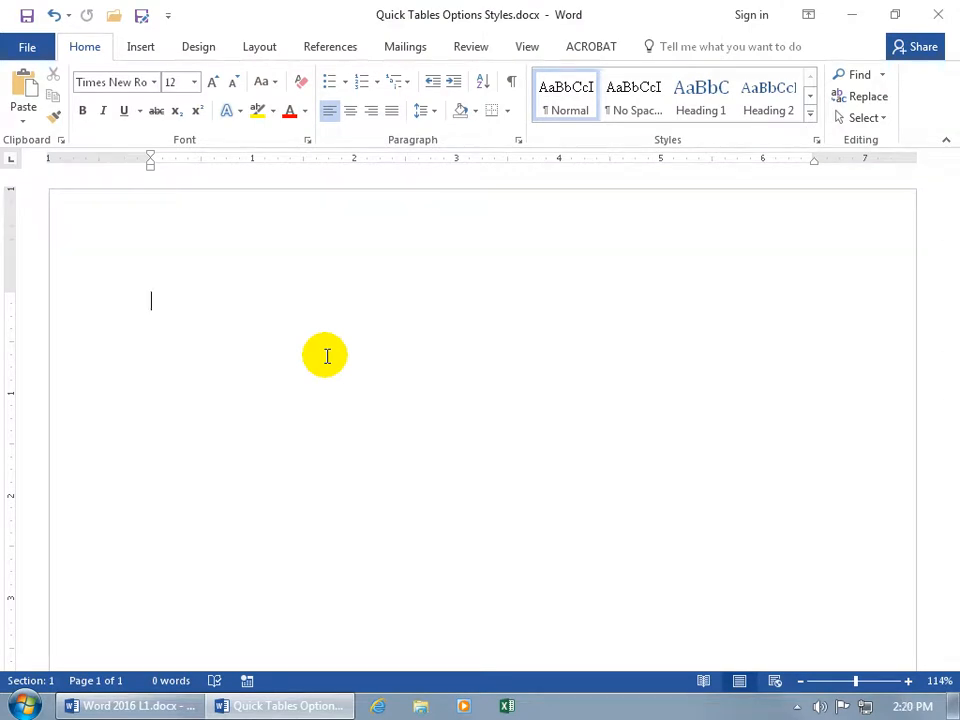
pyautogui.click(140, 46)
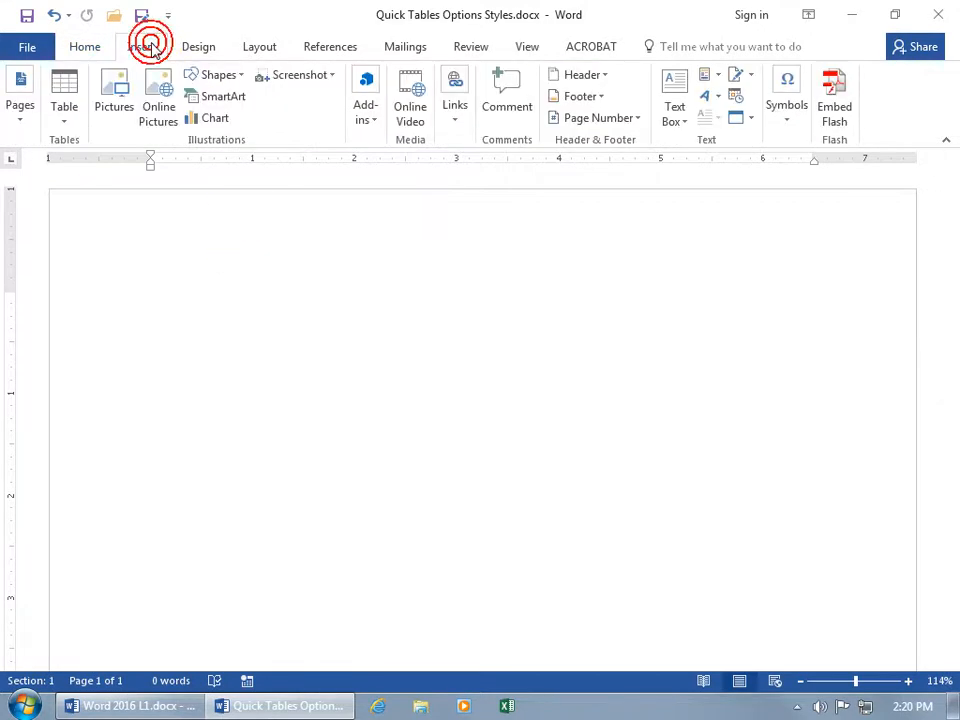
pyautogui.click(140, 46)
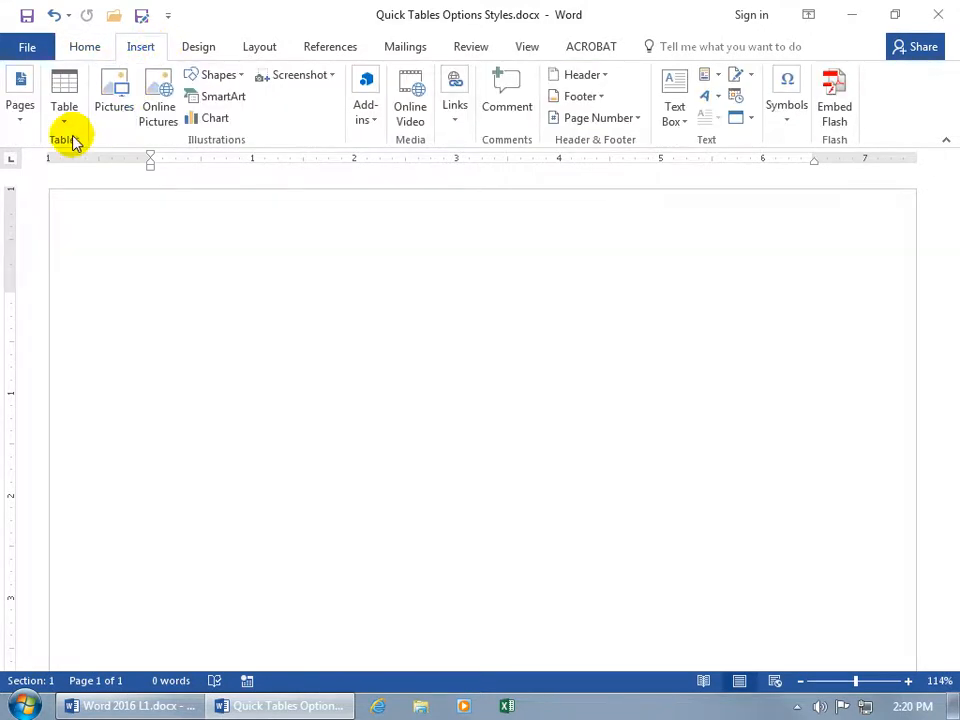
pyautogui.click(63, 105)
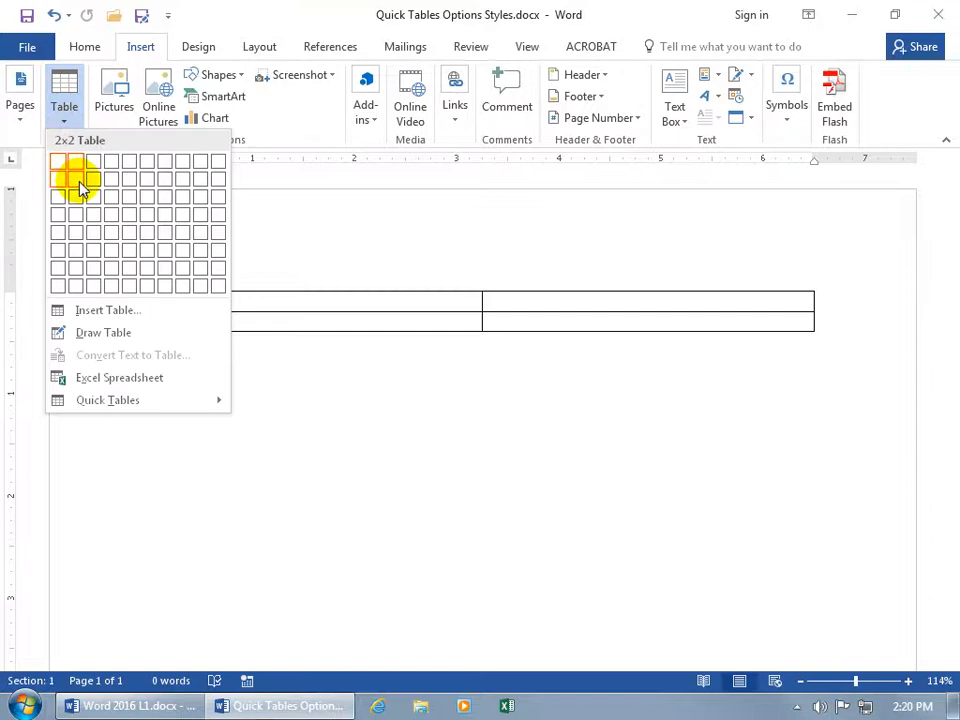
pyautogui.moveTo(172, 262)
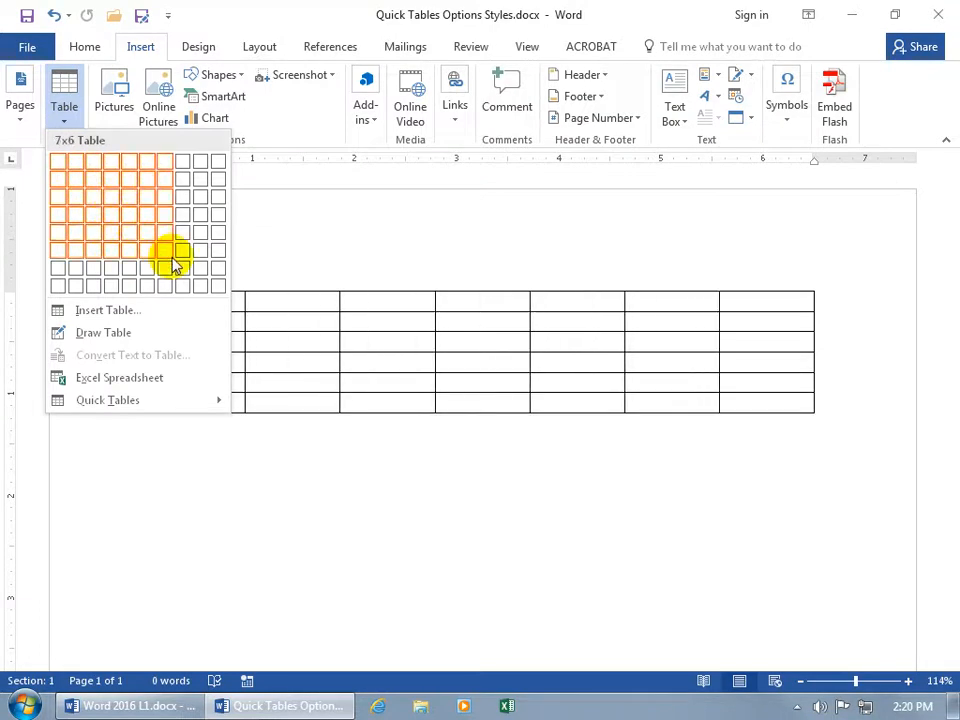
pyautogui.click(107, 400)
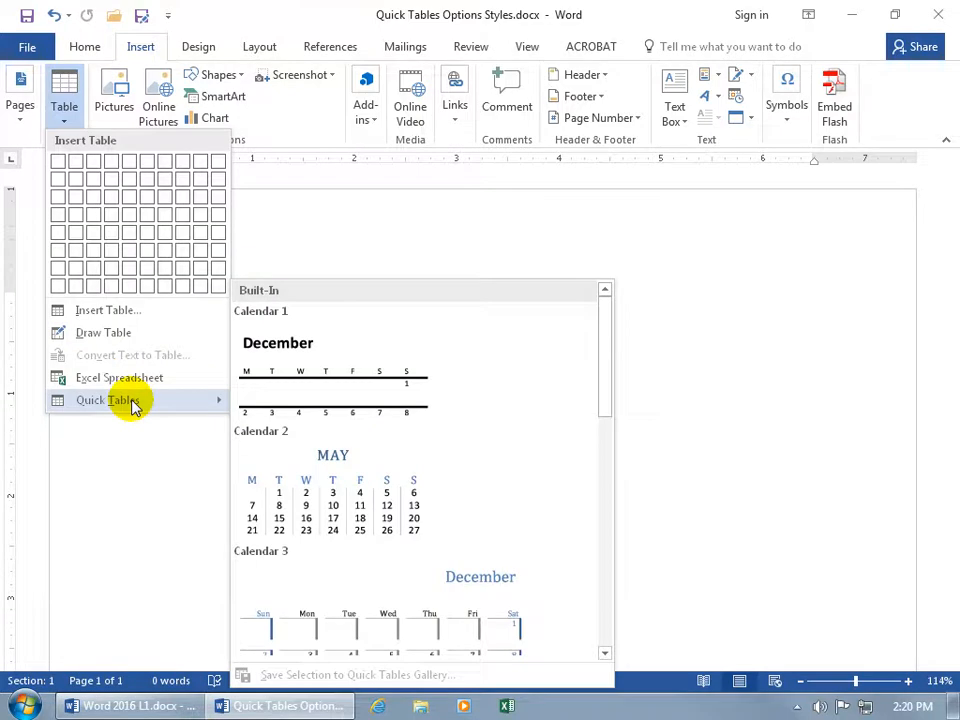
pyautogui.moveTo(333, 485)
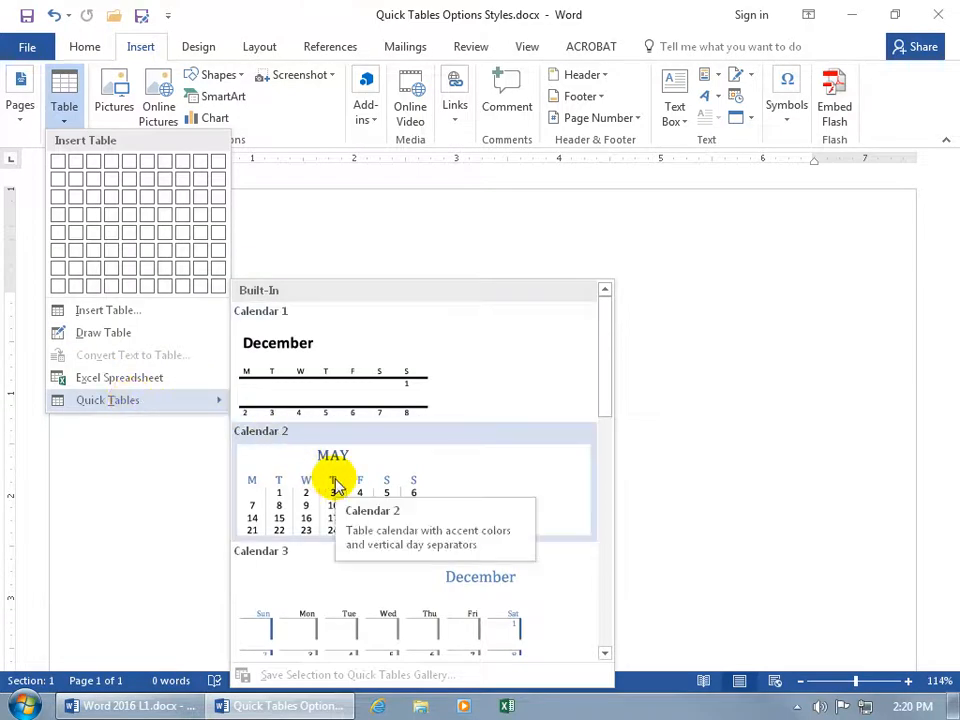
# Insert the Calendar 2 quick table and change its MAY heading to DECEMBER
pyautogui.click(333, 485)
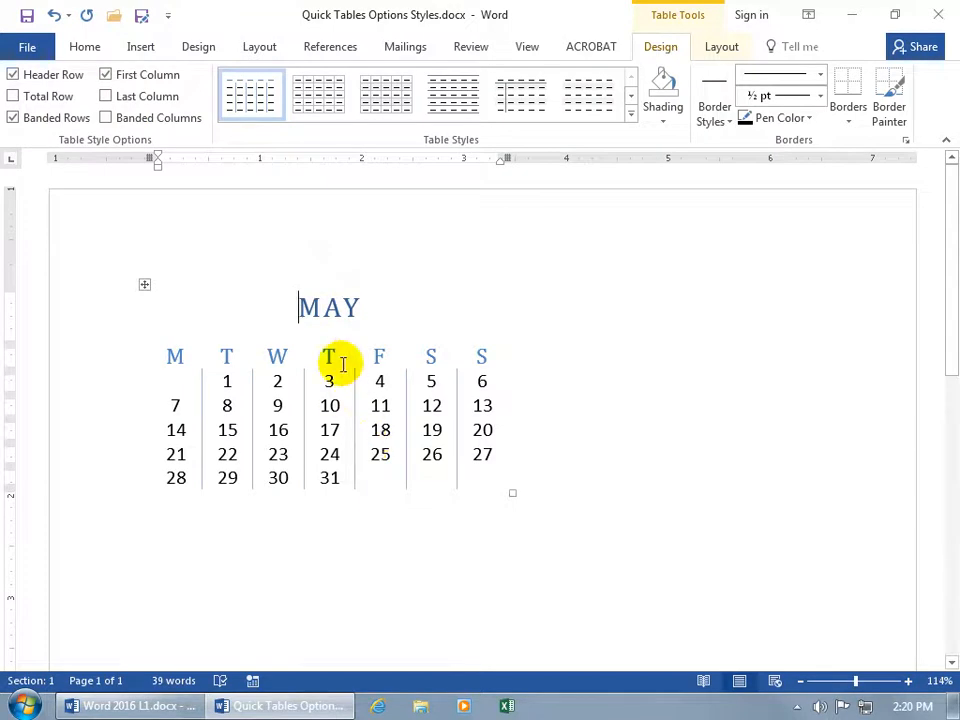
pyautogui.doubleClick(329, 307)
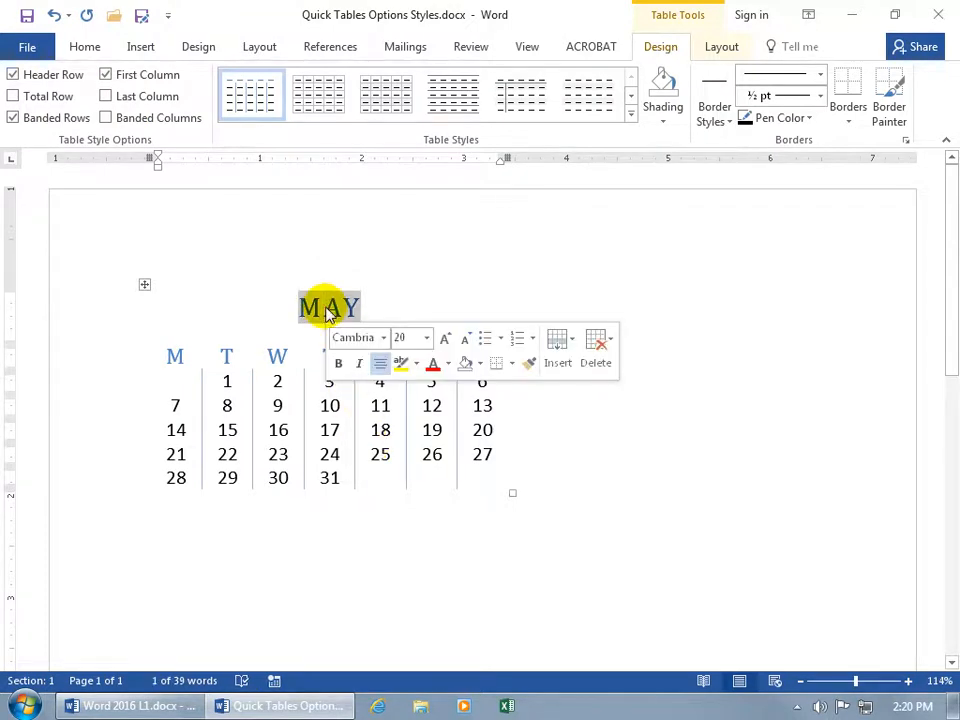
pyautogui.write('DECEMBER')
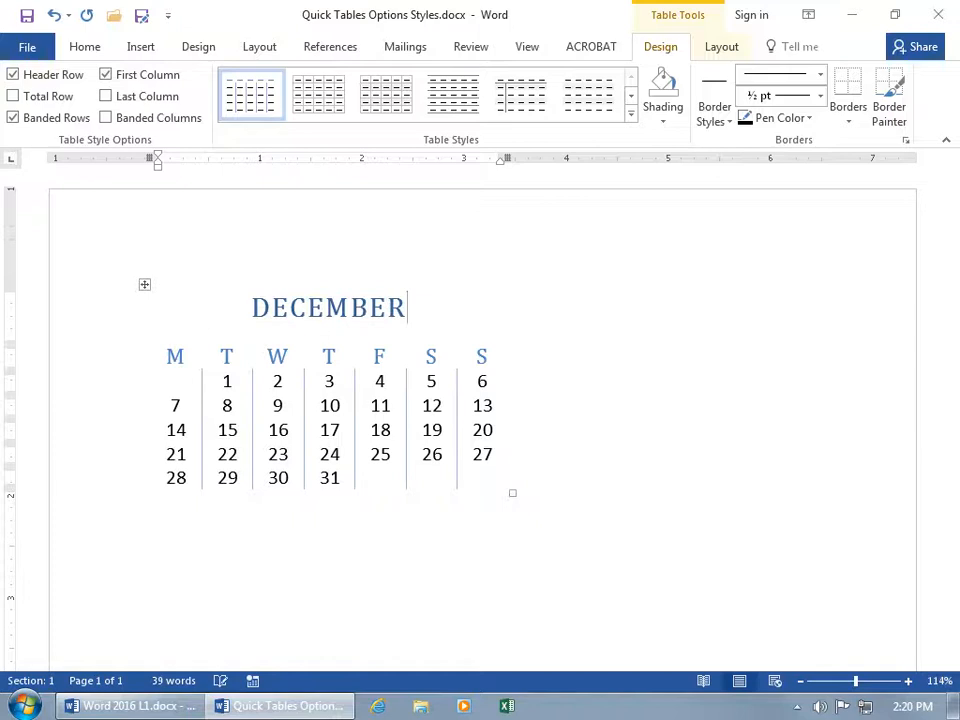
pyautogui.rightClick(379, 381)
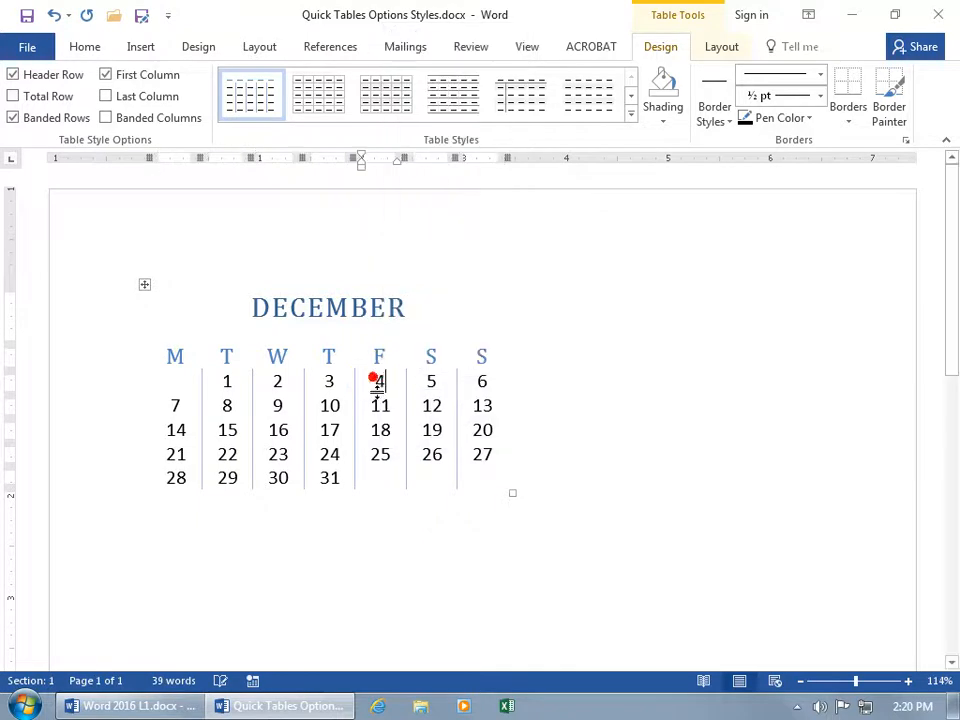
# Turn on View Gridlines for the December calendar table from Table Tools Layout
pyautogui.click(379, 393)
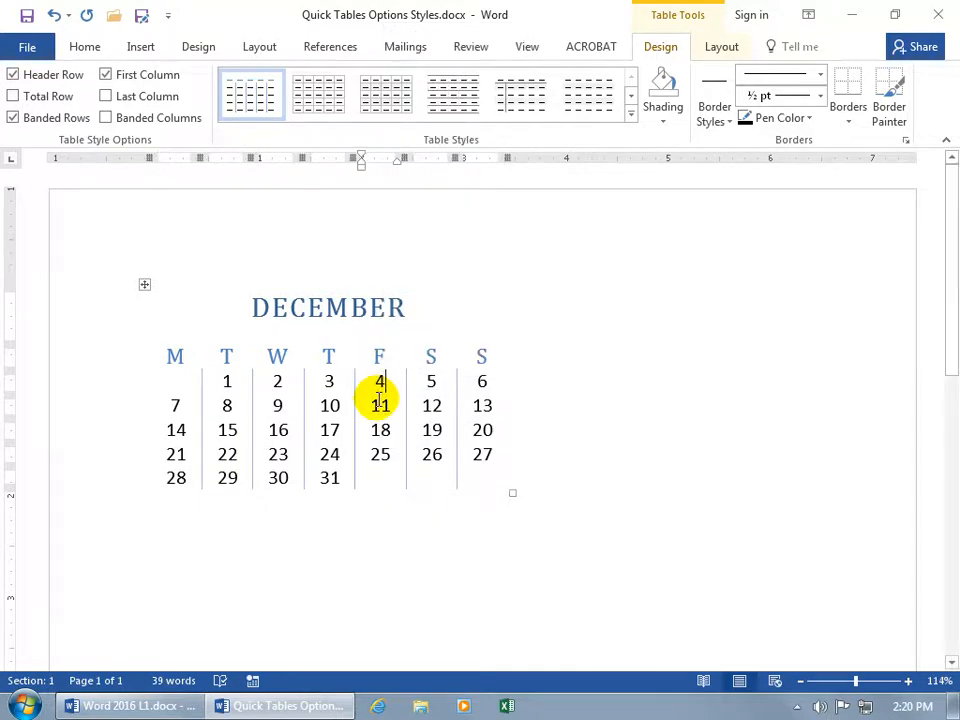
pyautogui.moveTo(355, 400)
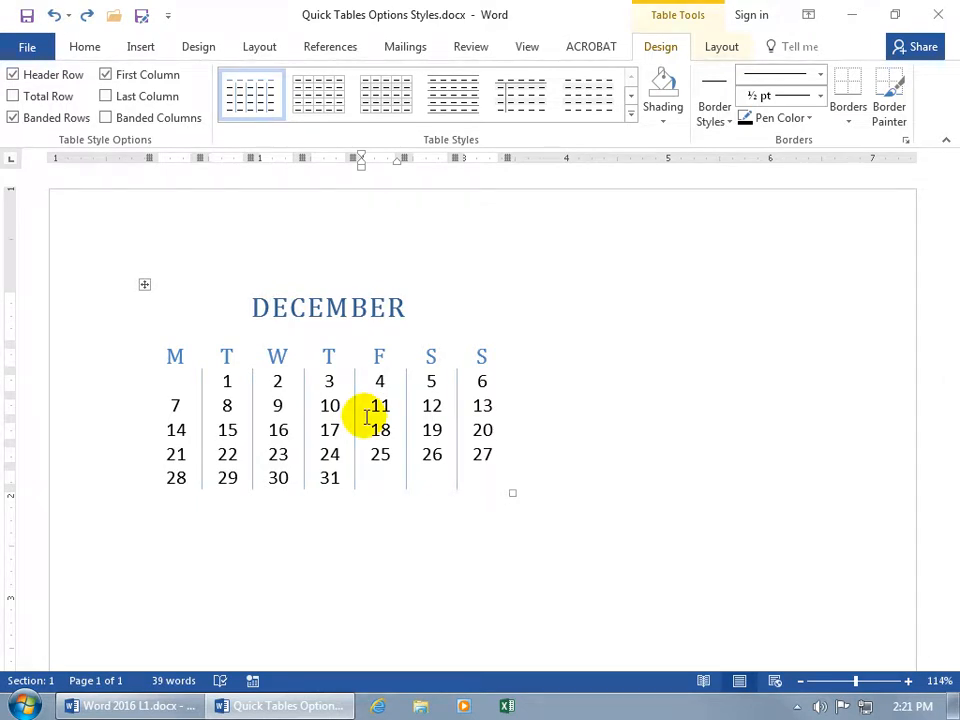
pyautogui.click(385, 381)
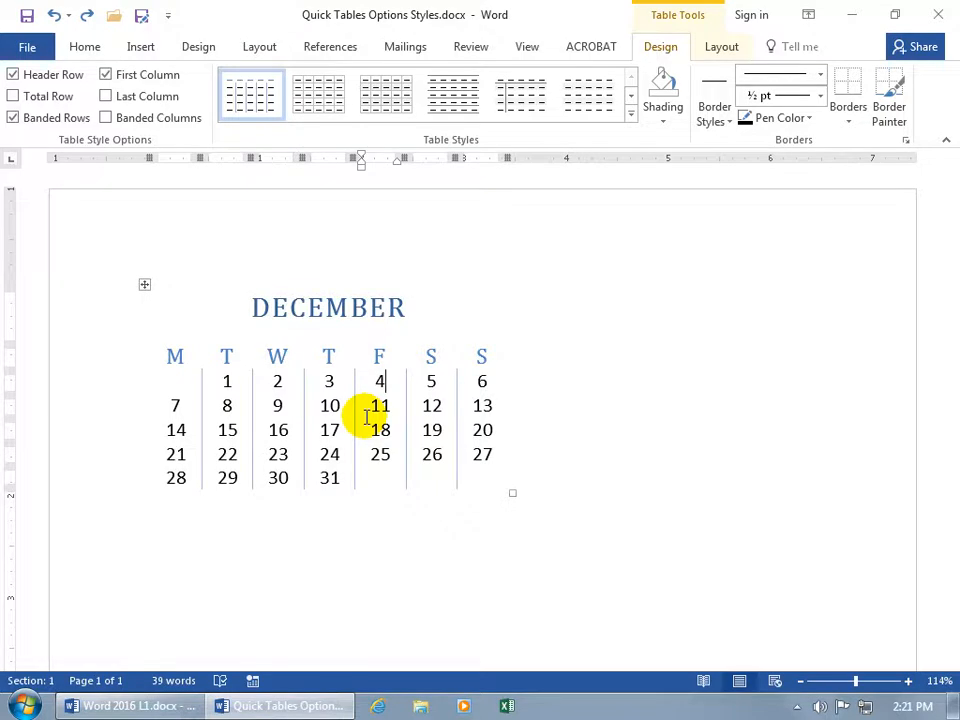
pyautogui.click(721, 46)
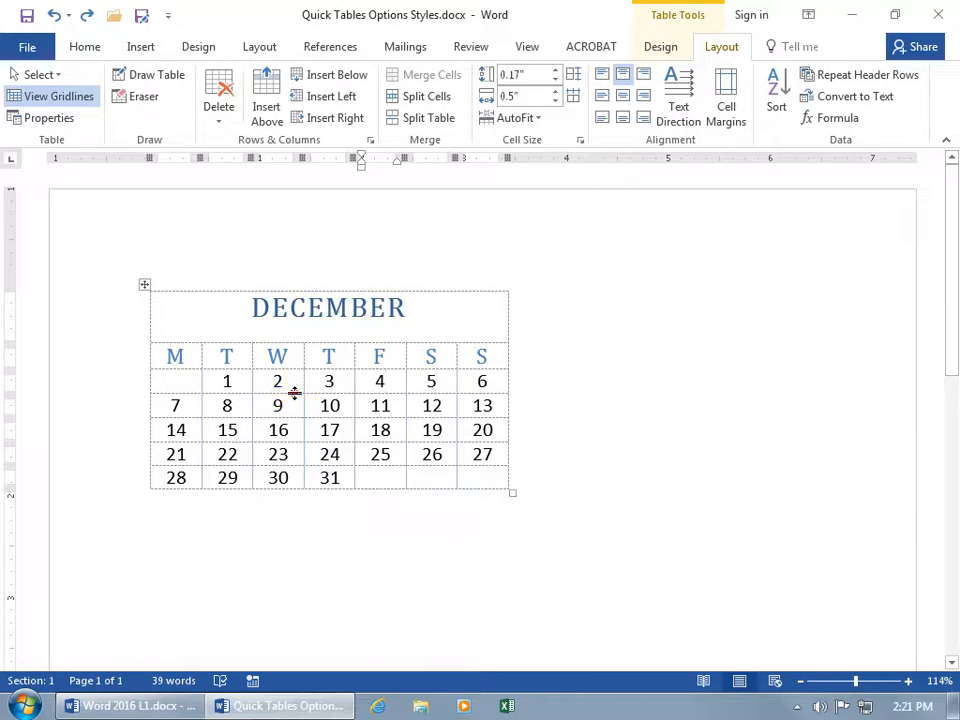
# Hide the gridlines and open the shortcut menu for the whole calendar table
pyautogui.click(54, 15)
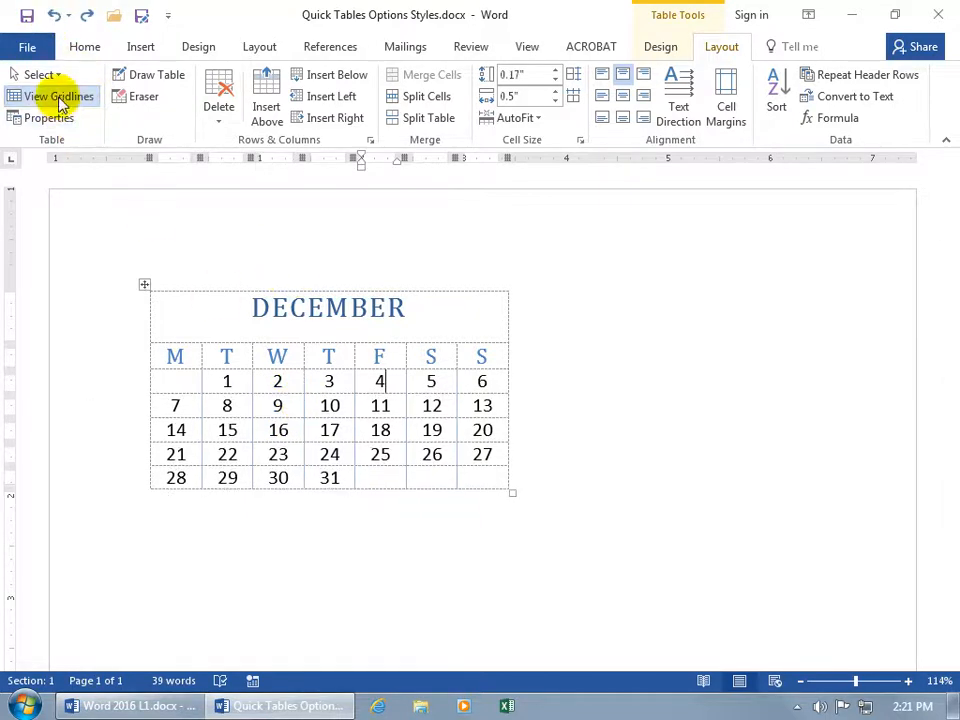
pyautogui.click(58, 96)
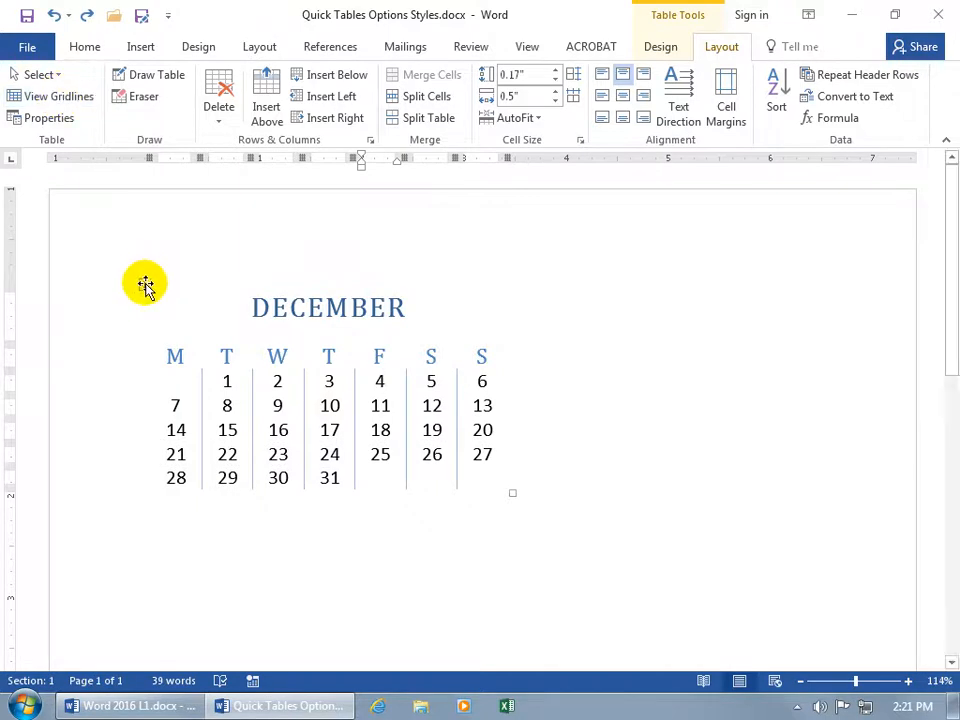
pyautogui.rightClick(145, 283)
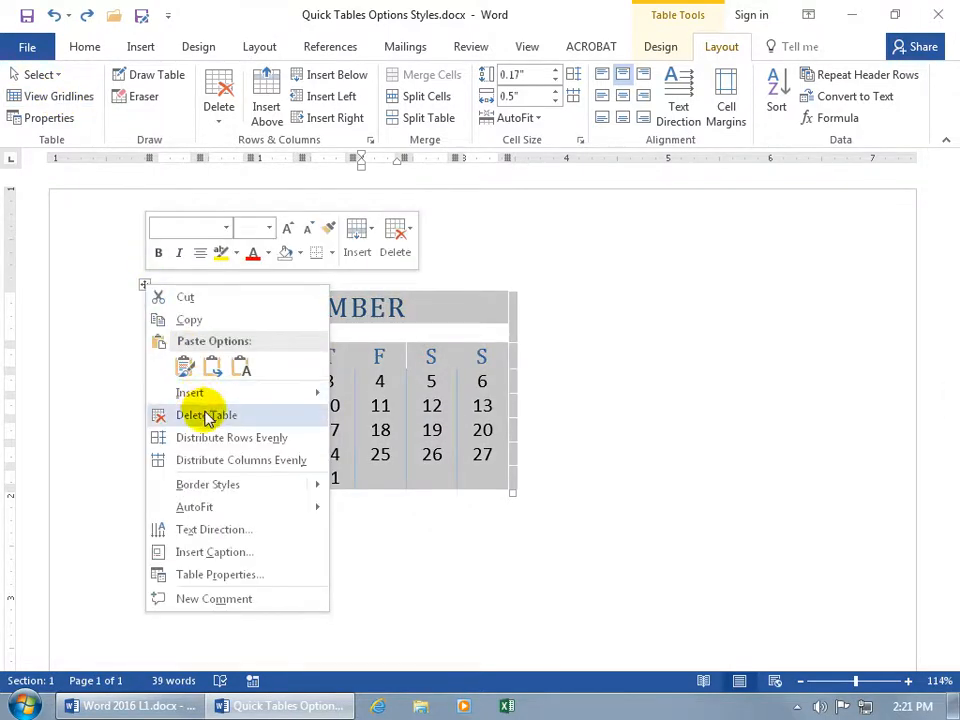
# Delete the calendar and insert the Tabular List quick table of items and quantities
pyautogui.click(206, 415)
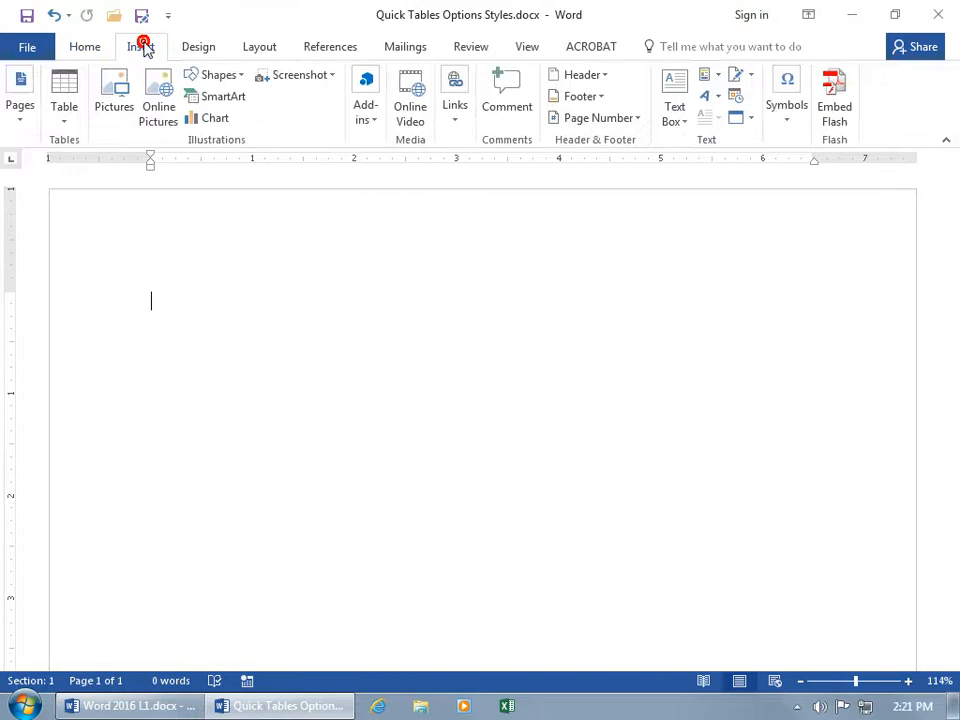
pyautogui.click(64, 95)
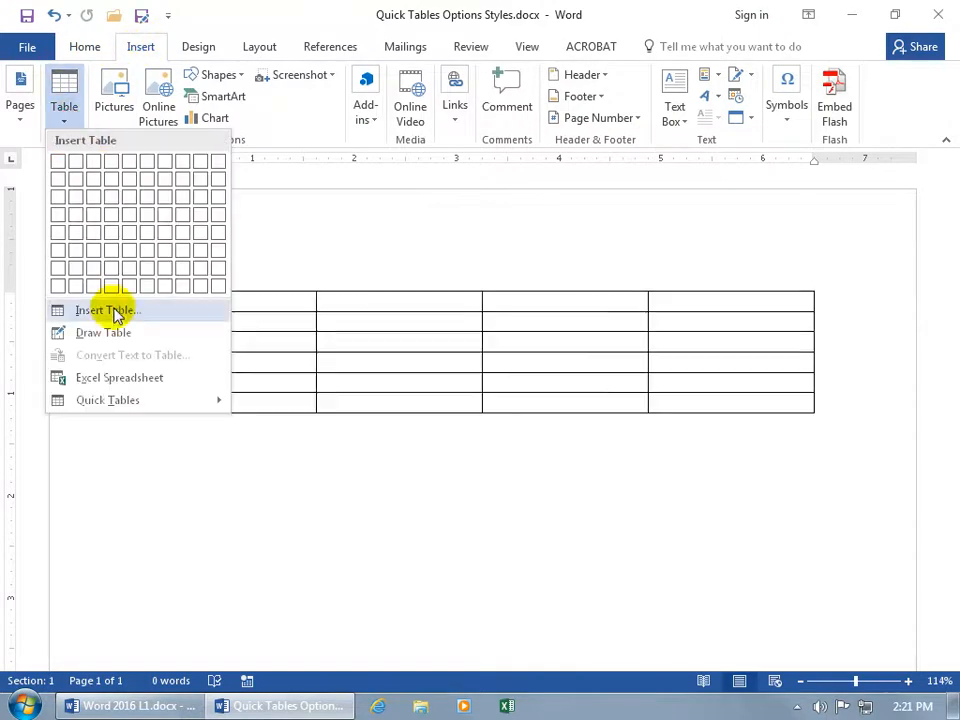
pyautogui.click(107, 400)
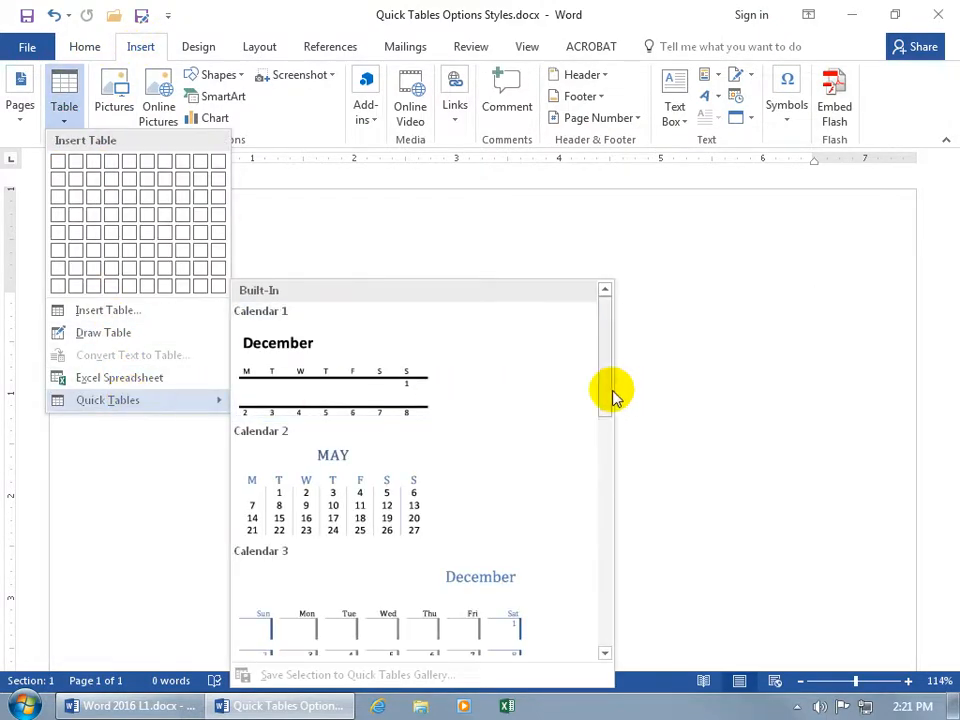
pyautogui.scroll(-3)
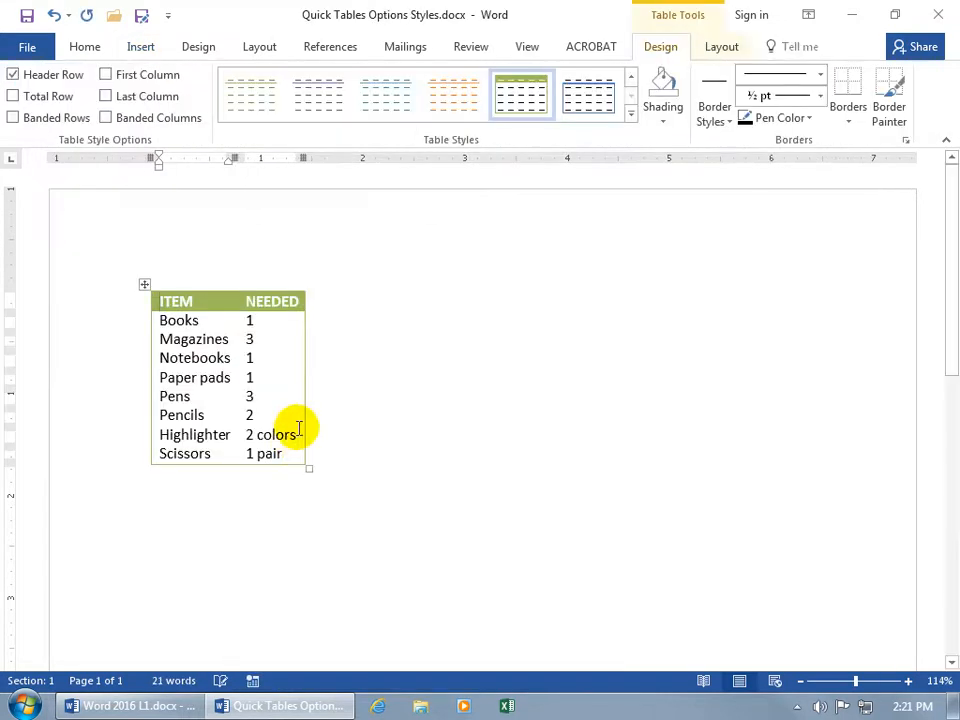
pyautogui.moveTo(280, 368)
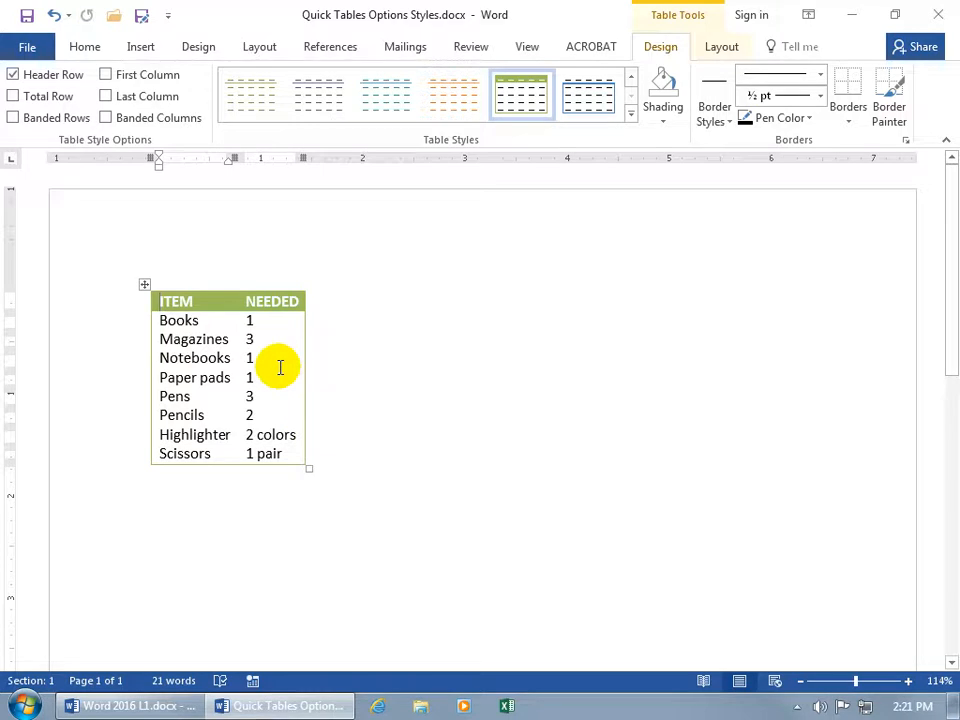
pyautogui.moveTo(555, 183)
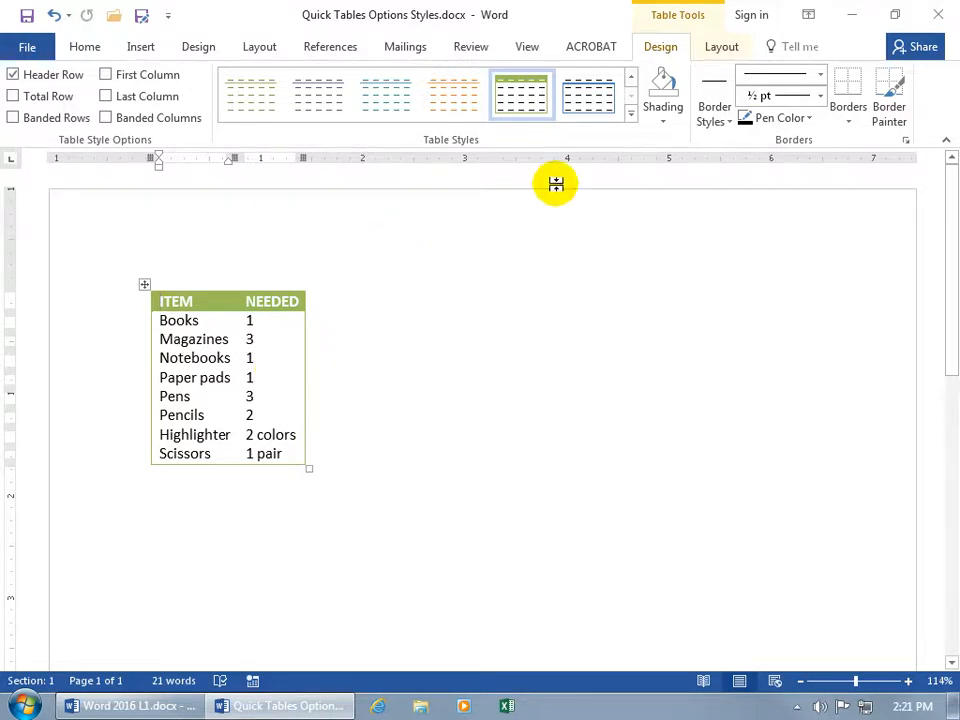
# Insert a column to the right of the quantities and head it In Stock
pyautogui.click(721, 46)
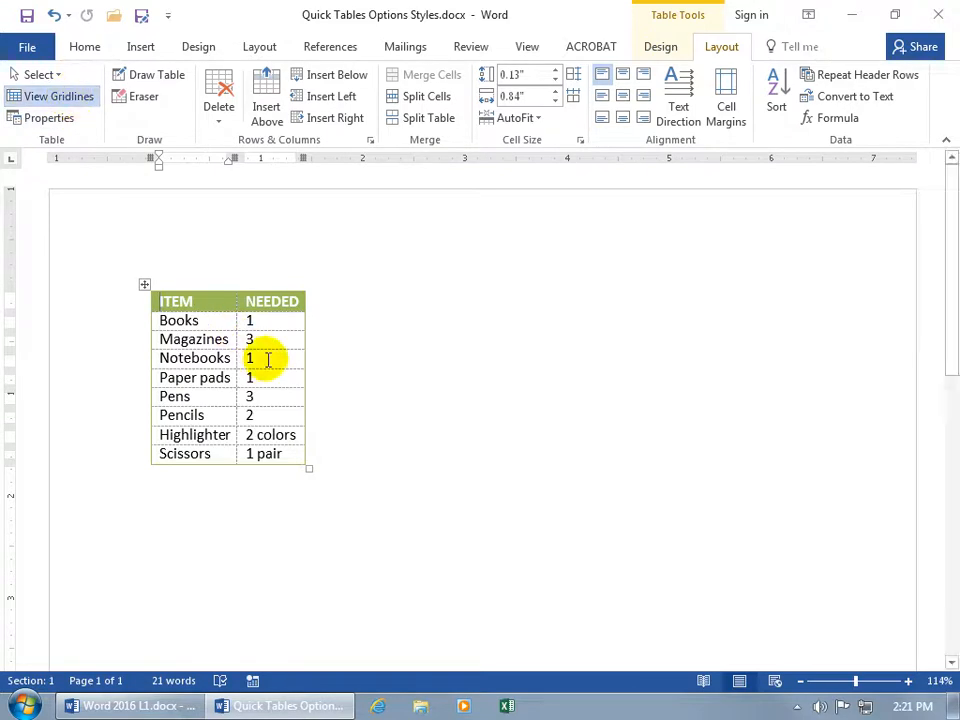
pyautogui.rightClick(249, 358)
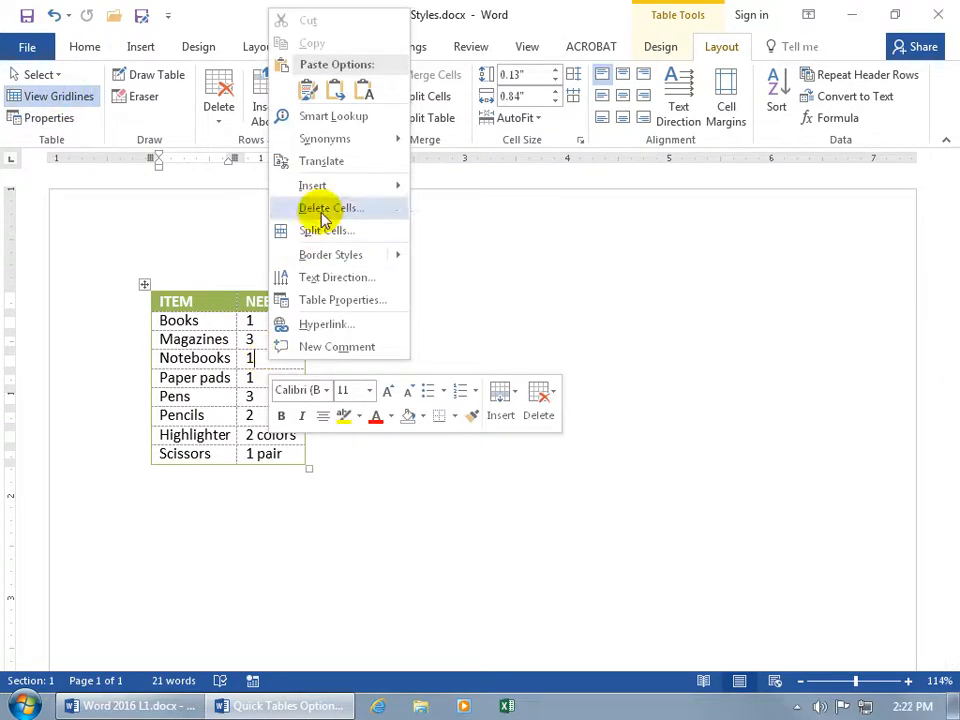
pyautogui.moveTo(313, 185)
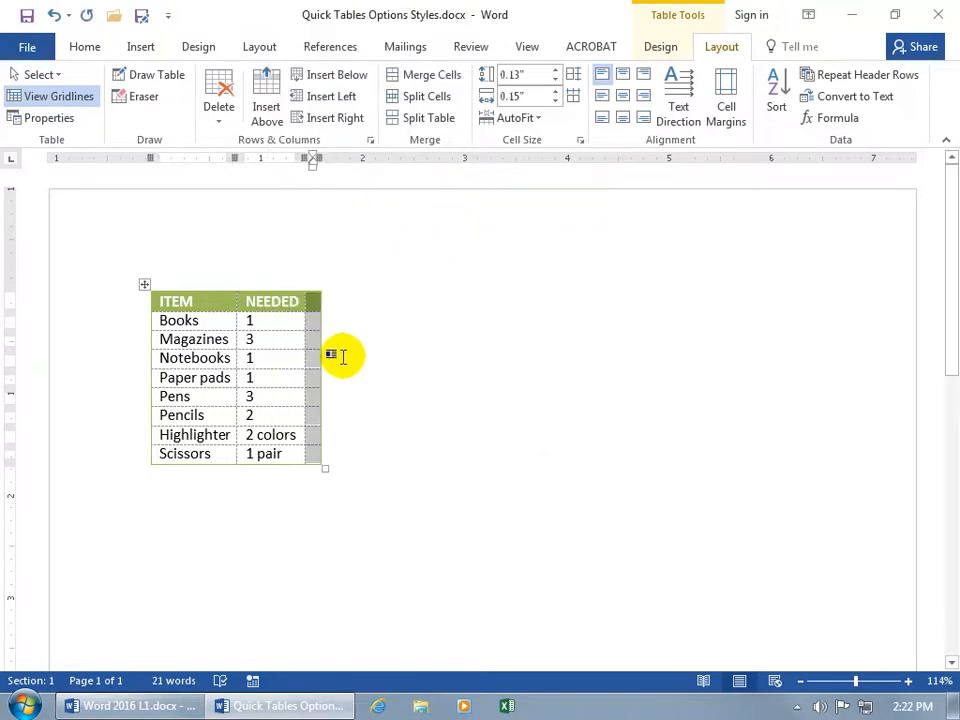
pyautogui.moveTo(322, 357)
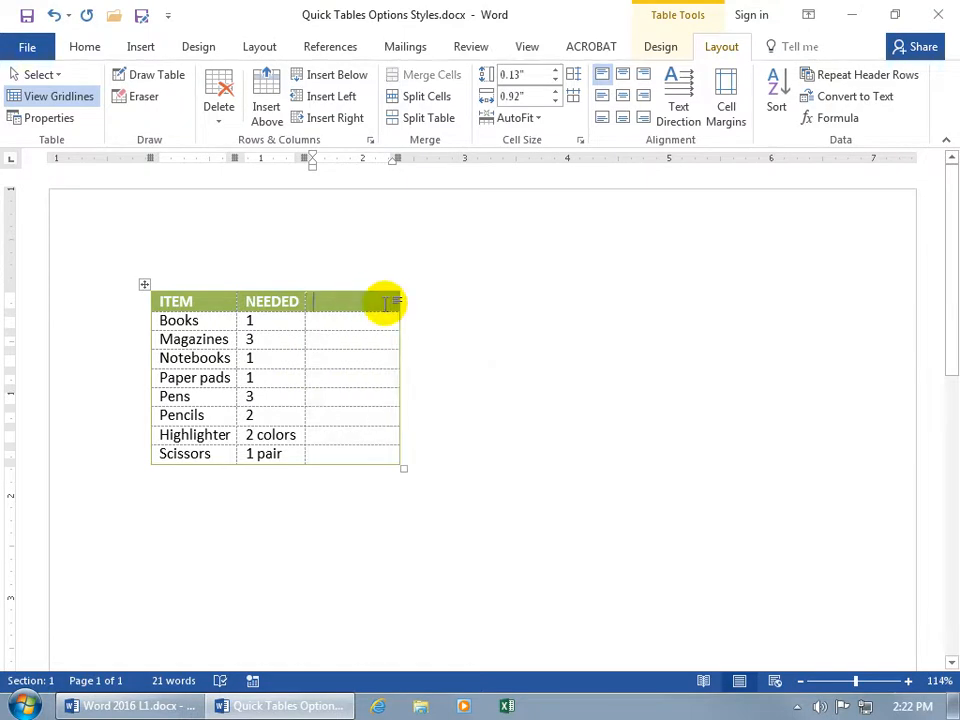
pyautogui.write('In Stock')
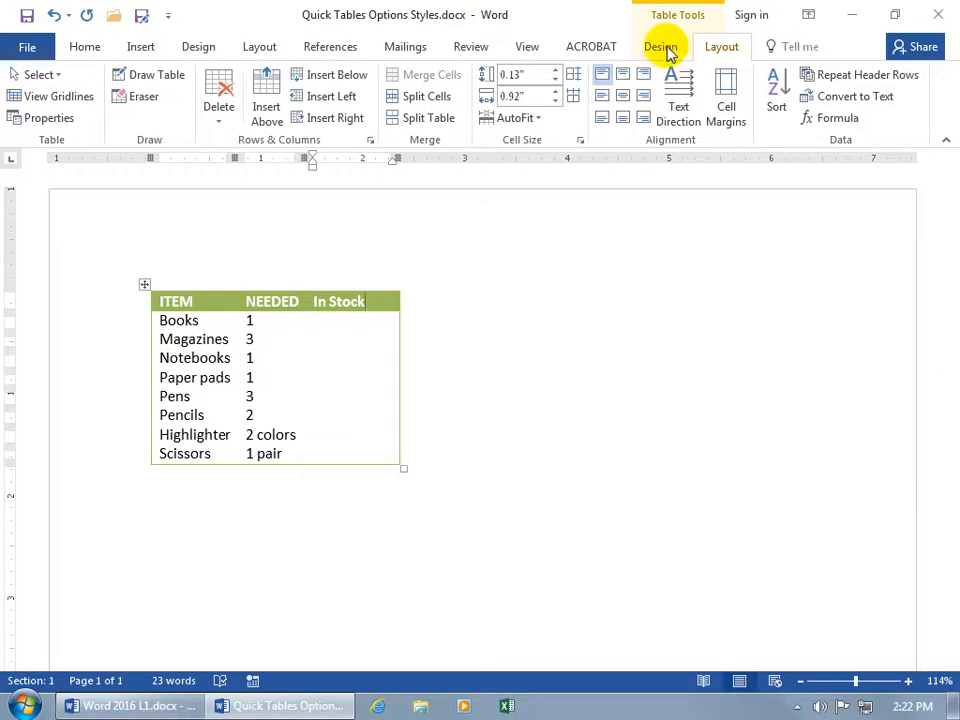
# Apply the Grid Table 4 - Accent 1 style to the item list table
pyautogui.click(661, 46)
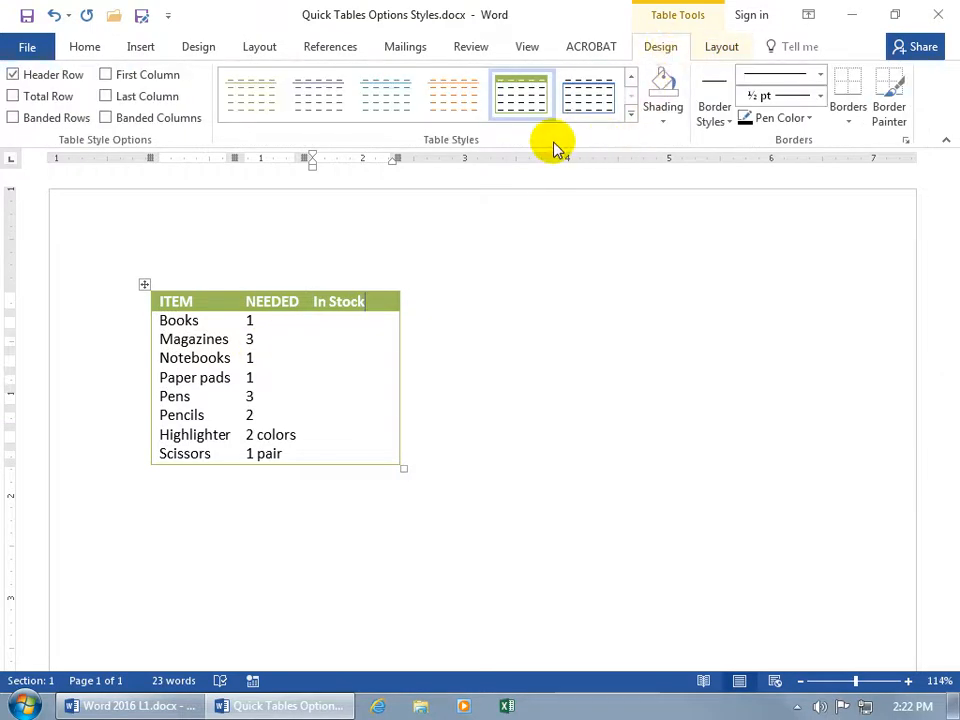
pyautogui.moveTo(510, 145)
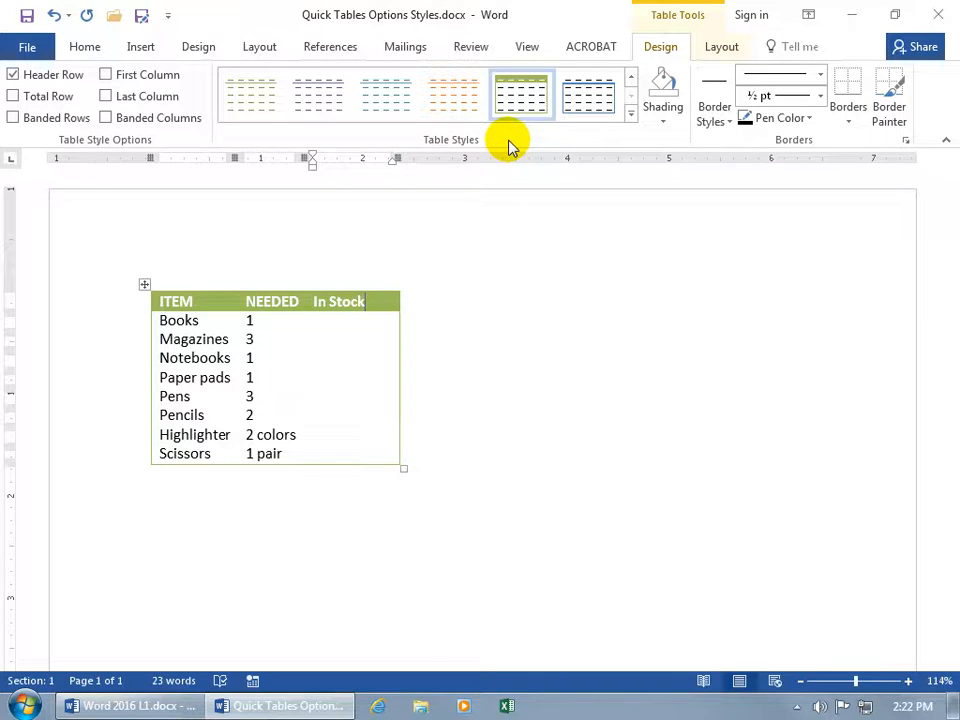
pyautogui.moveTo(525, 132)
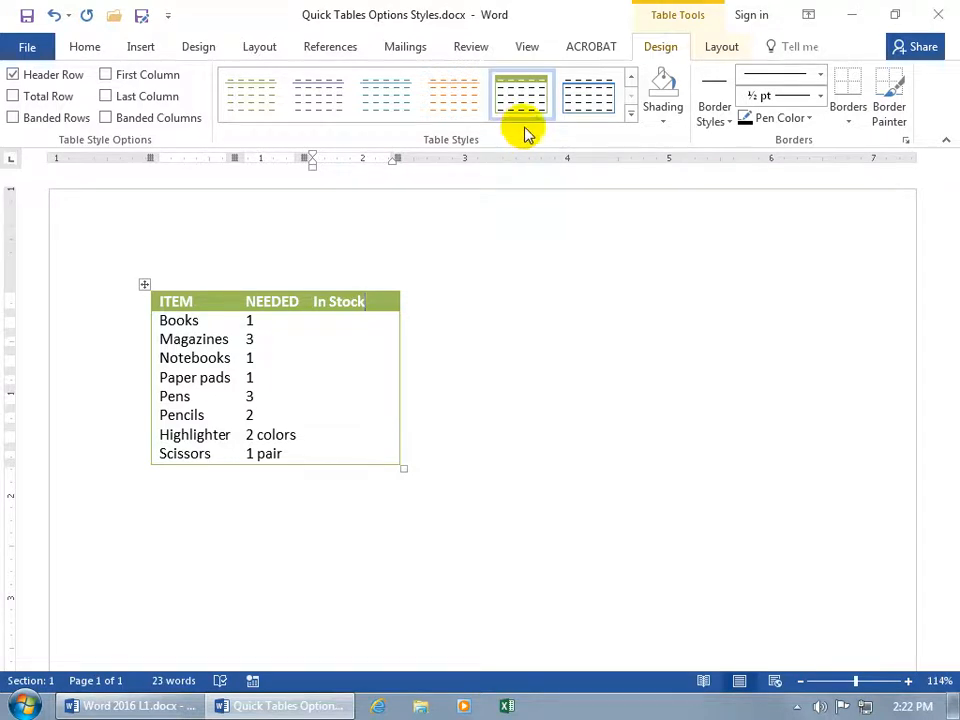
pyautogui.moveTo(521, 95)
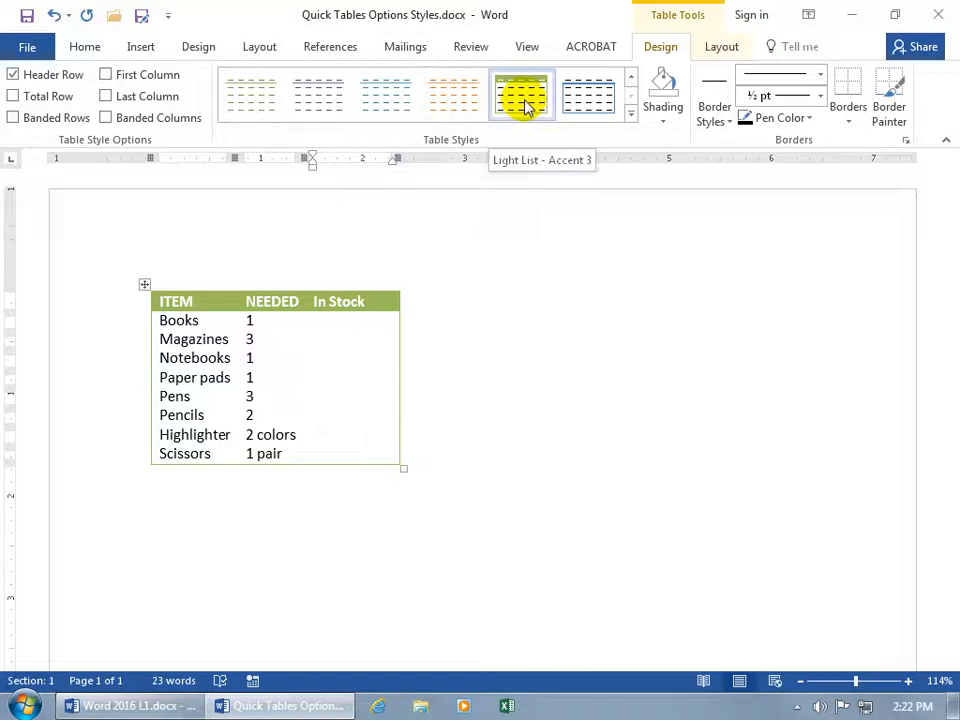
pyautogui.click(631, 118)
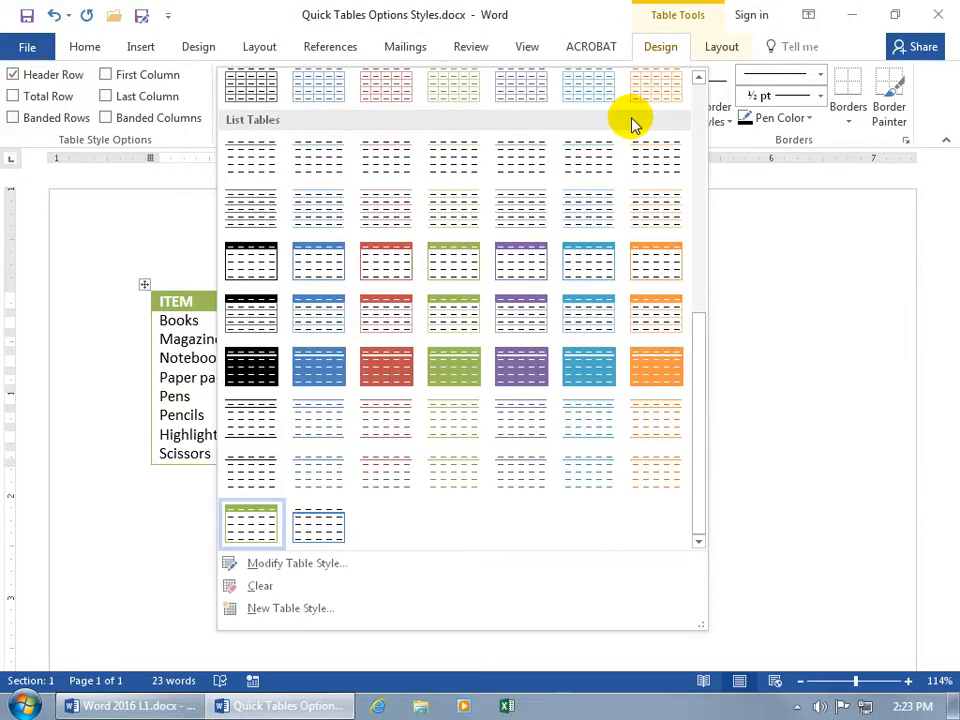
pyautogui.moveTo(310, 128)
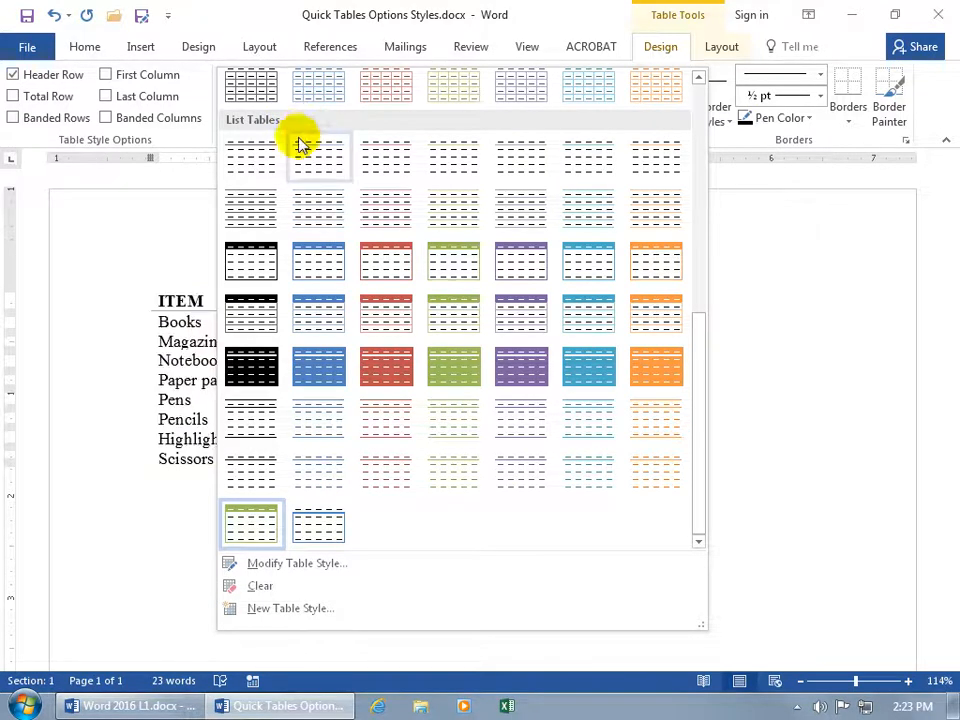
pyautogui.moveTo(318, 155)
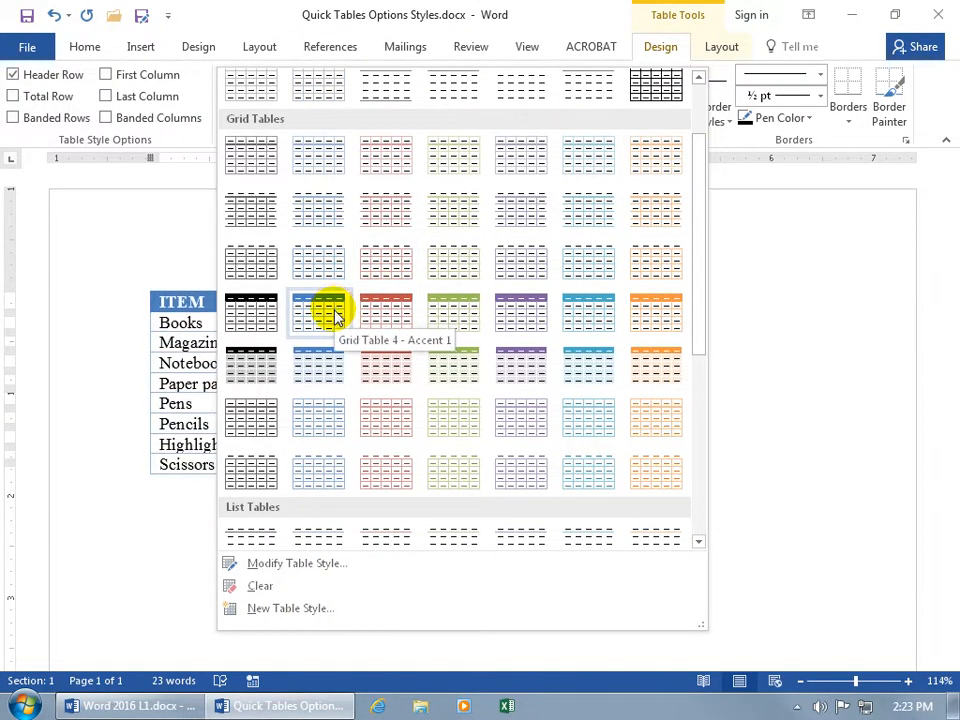
pyautogui.click(318, 312)
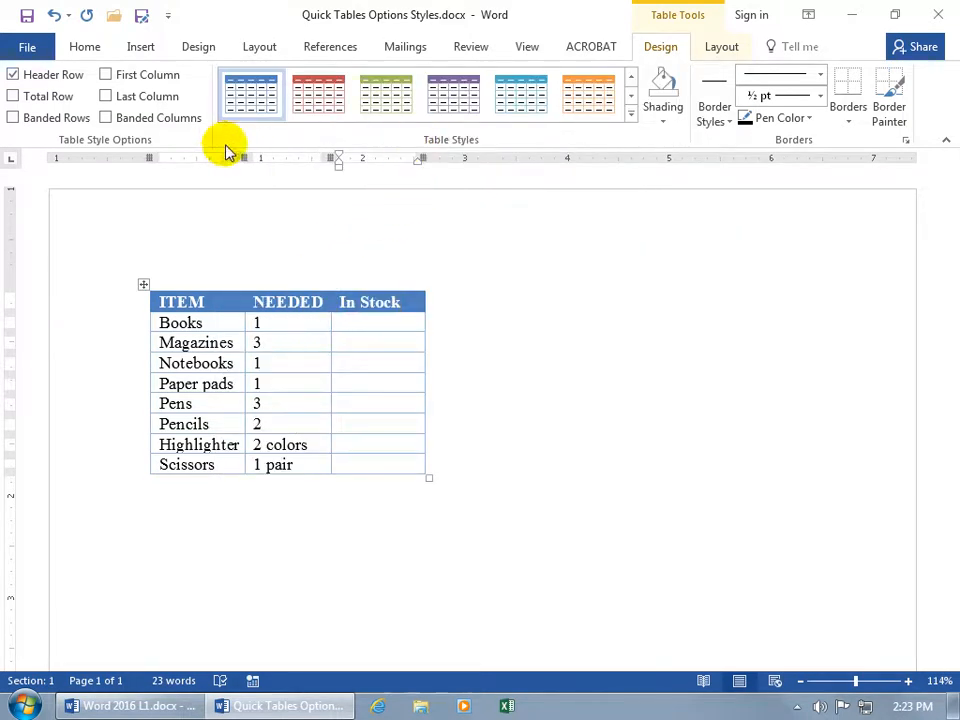
pyautogui.moveTo(155, 150)
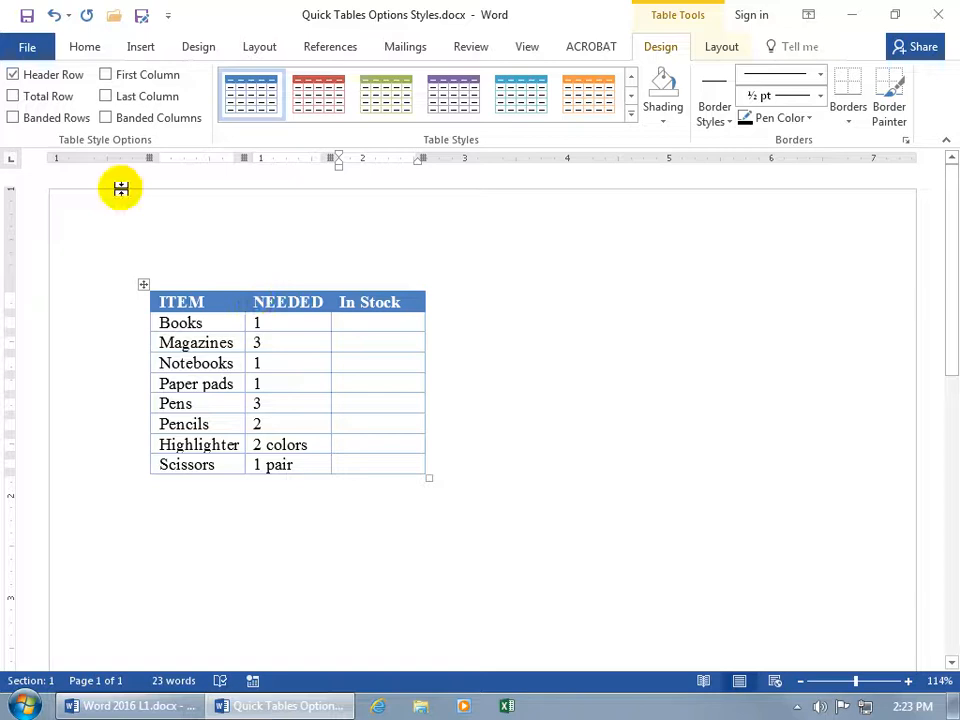
pyautogui.moveTo(48, 117)
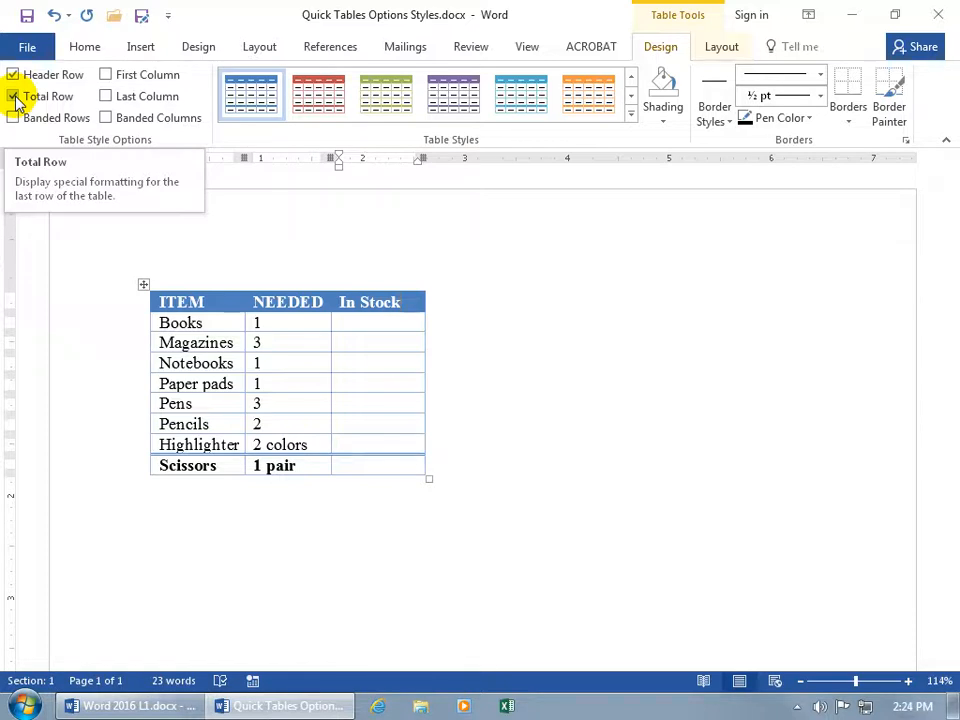
# Insert a row below Scissors as the Total Row, entering Total and 14
pyautogui.click(14, 96)
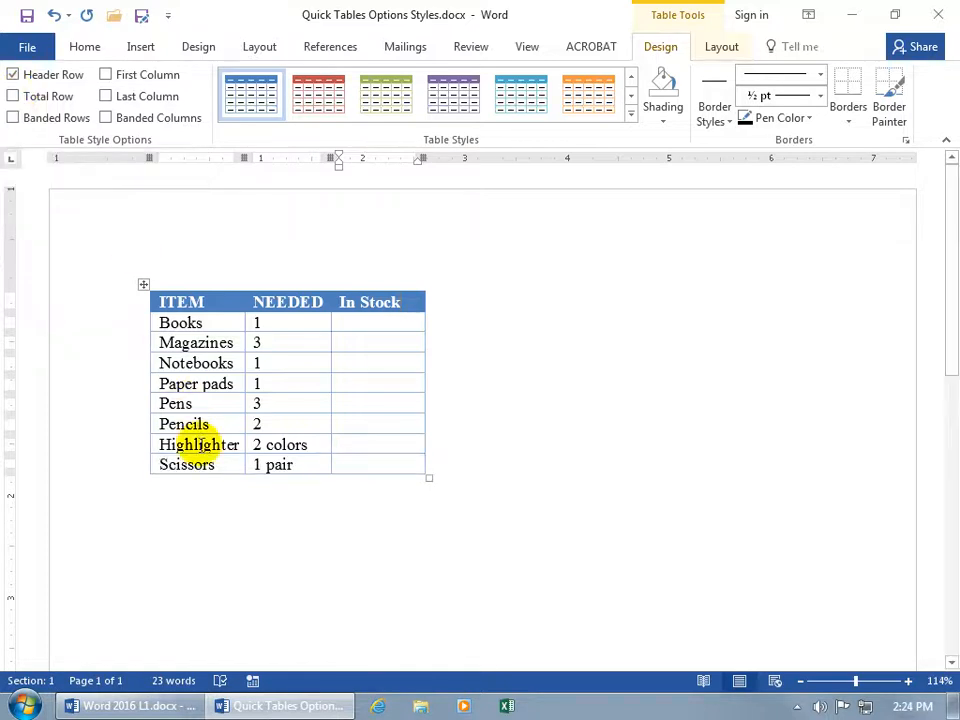
pyautogui.rightClick(199, 444)
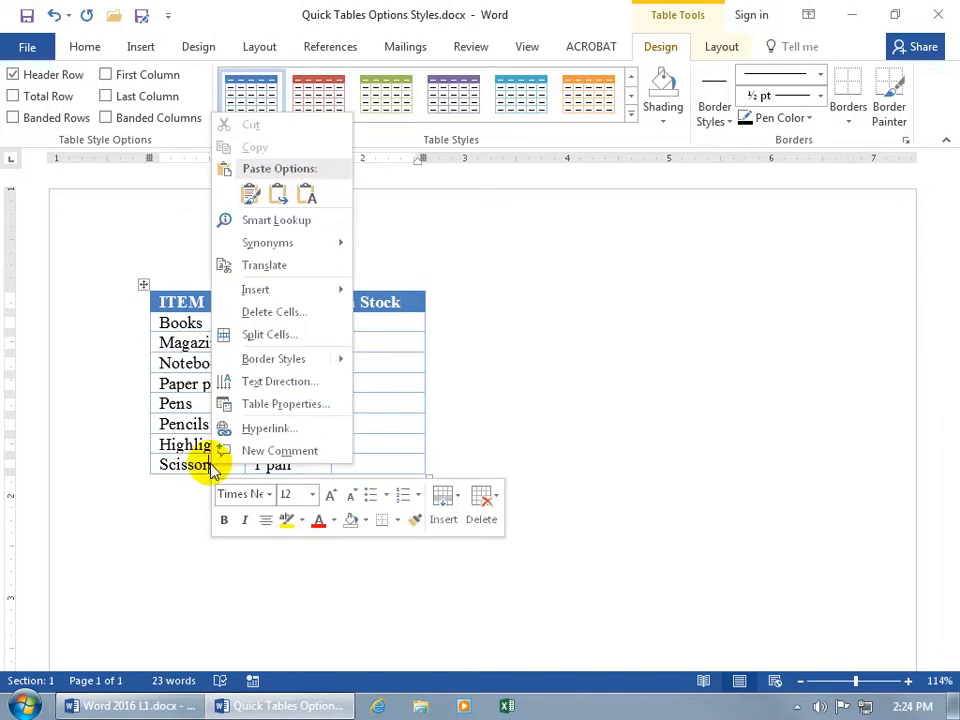
pyautogui.moveTo(278, 381)
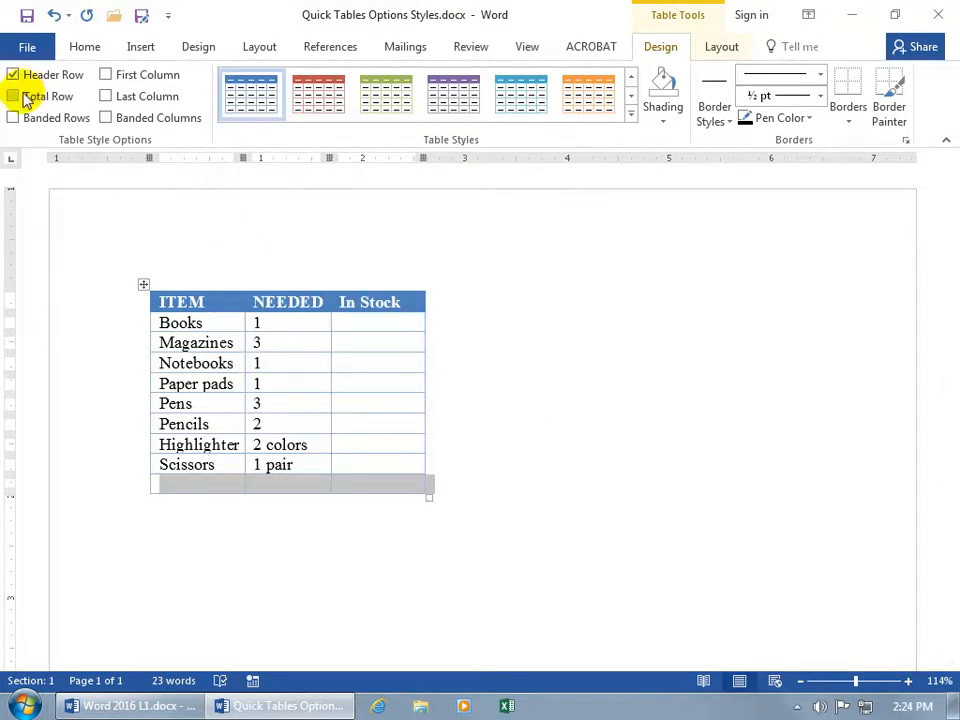
pyautogui.click(13, 96)
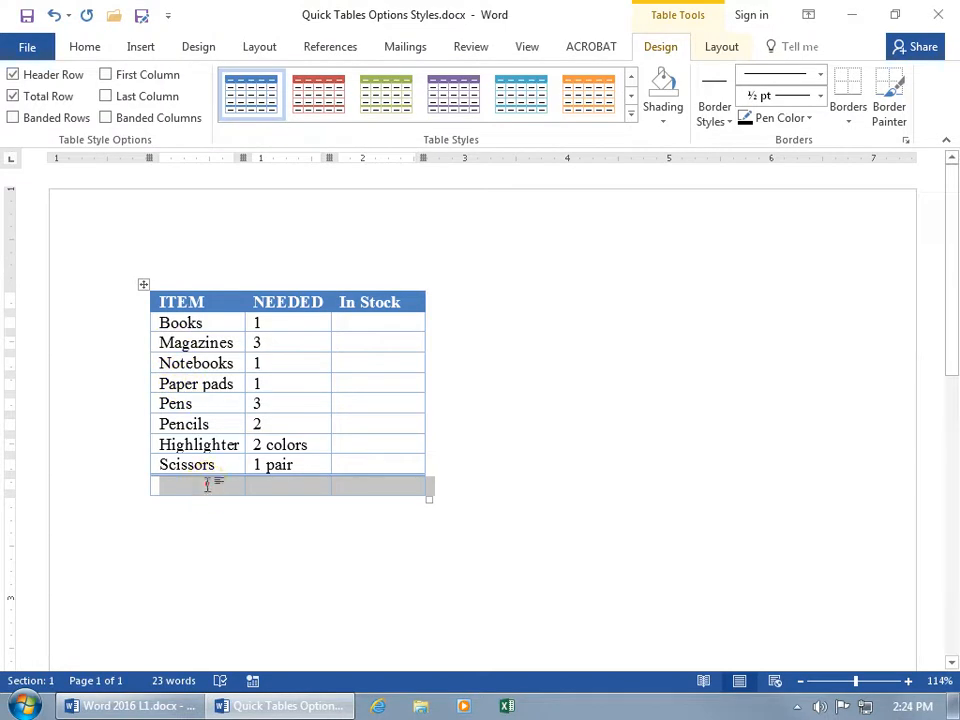
pyautogui.write('Tot')
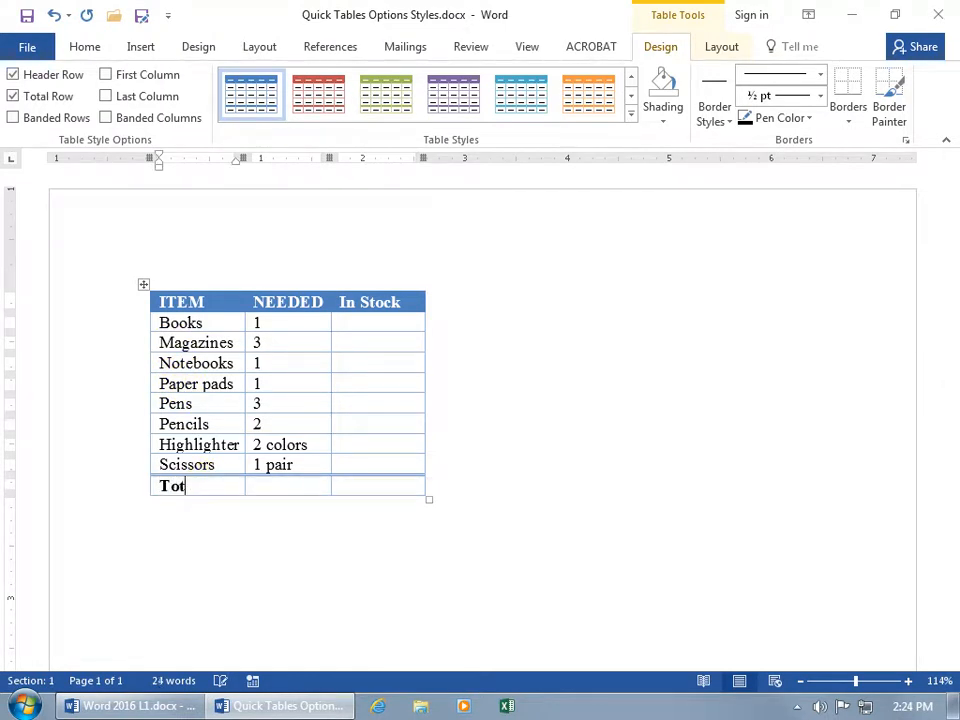
pyautogui.write('al')
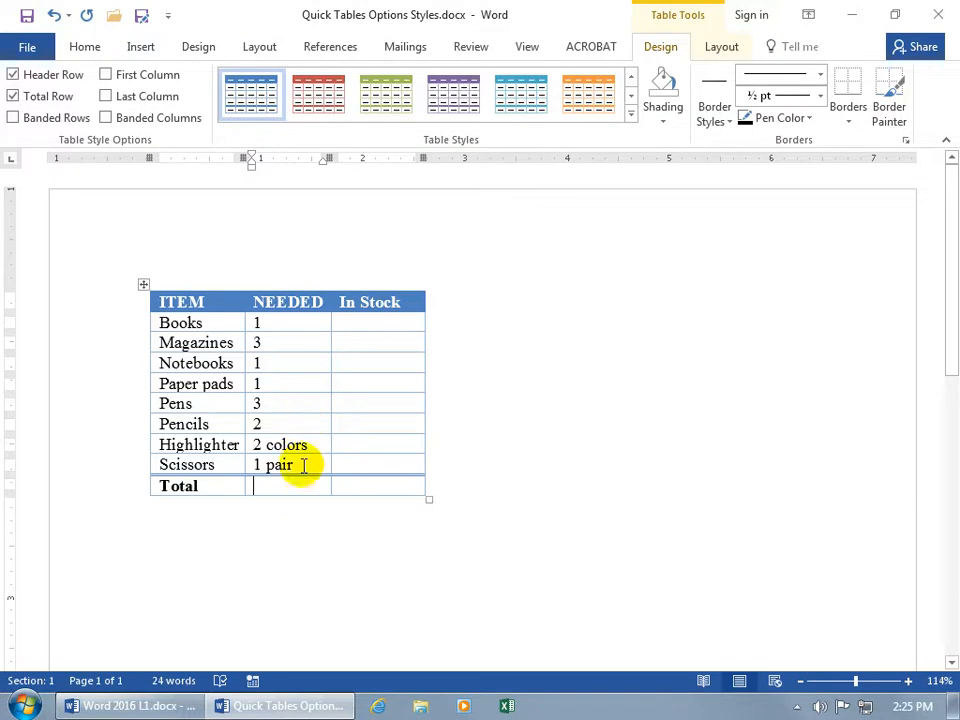
pyautogui.write('14')
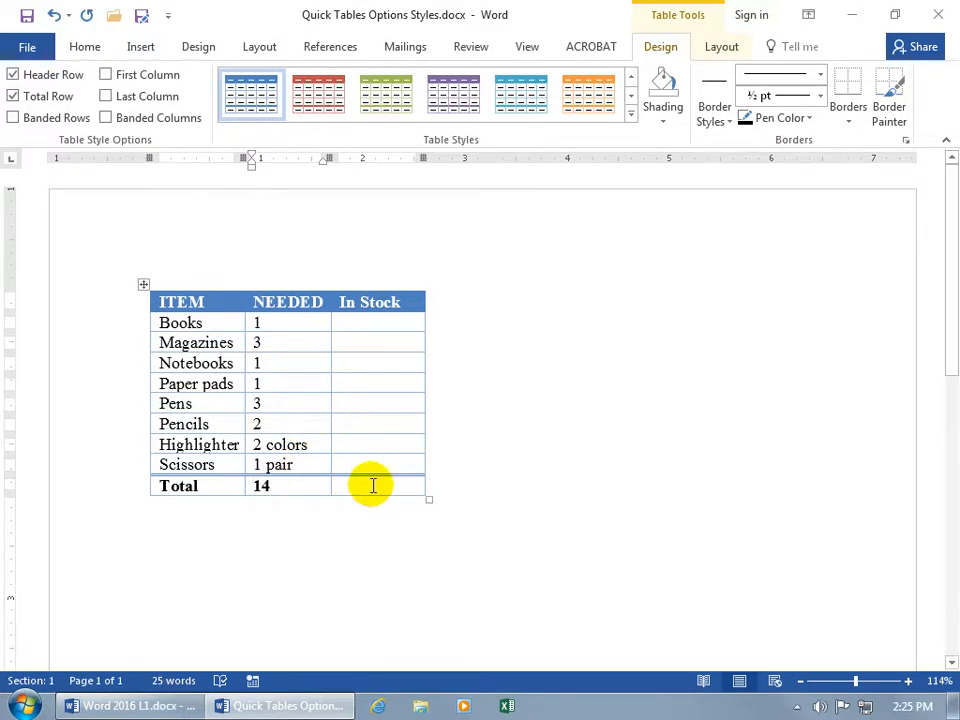
# Toggle Banded Rows on, then switch to Banded Columns in Table Style Options
pyautogui.click(13, 117)
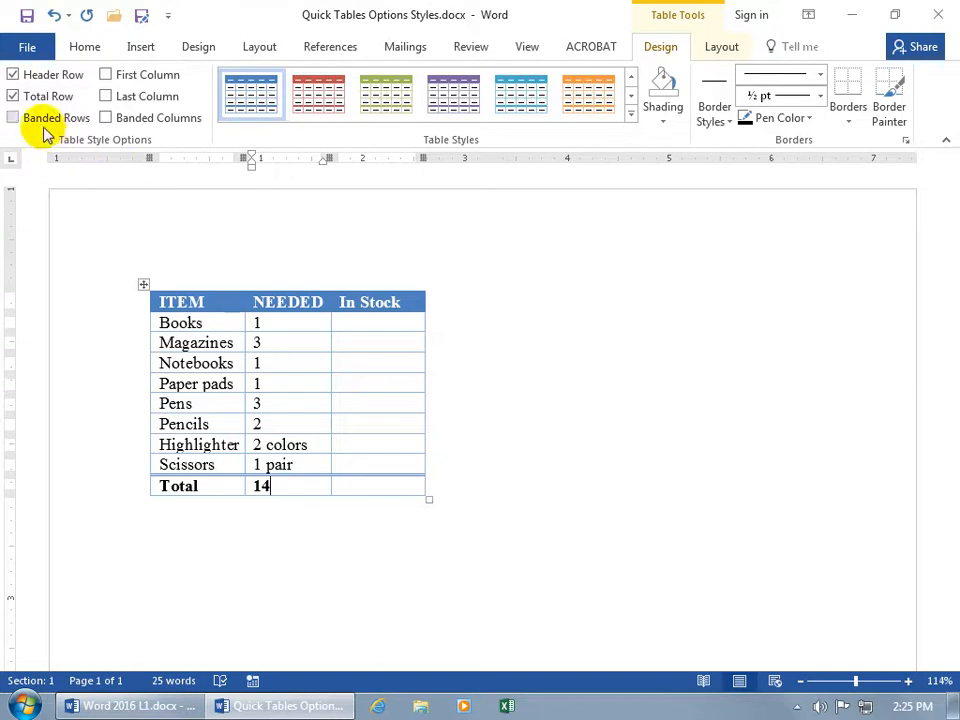
pyautogui.moveTo(45, 130)
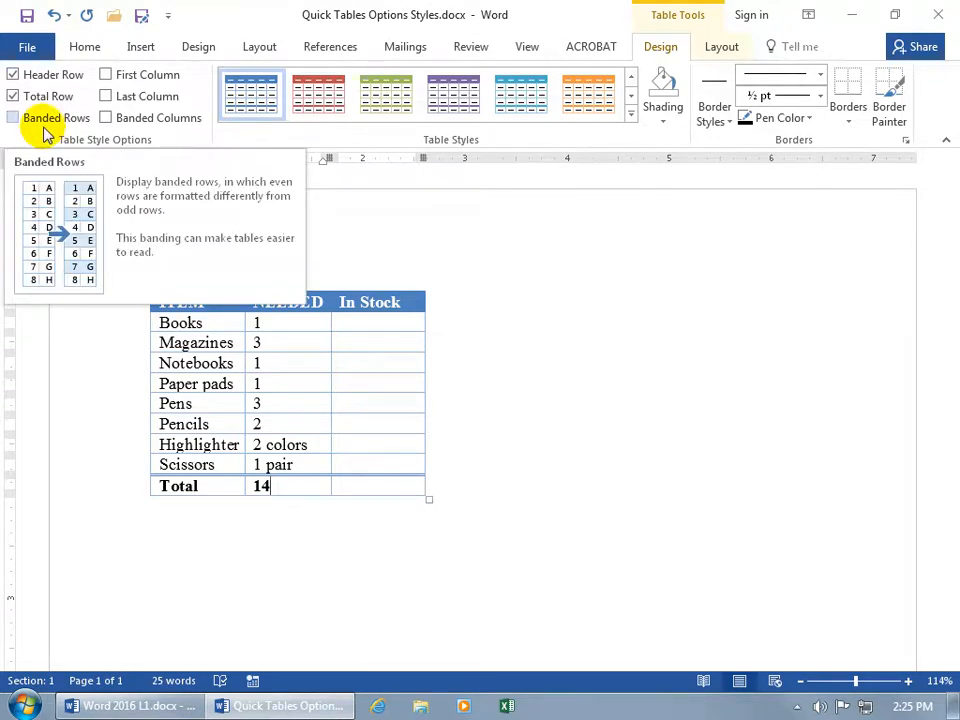
pyautogui.click(13, 117)
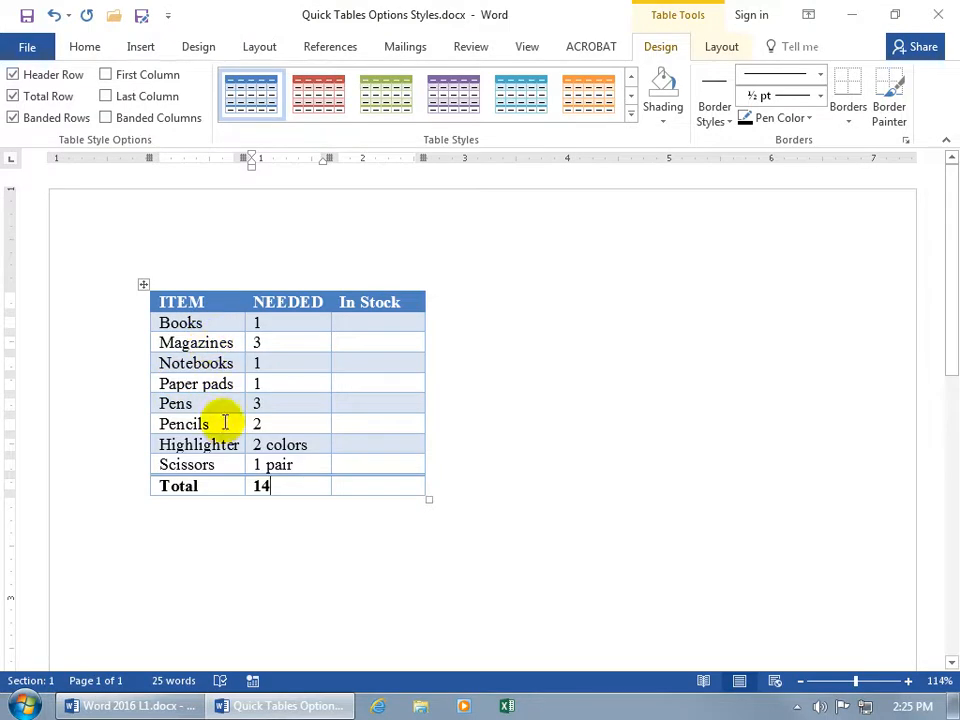
pyautogui.moveTo(199, 403)
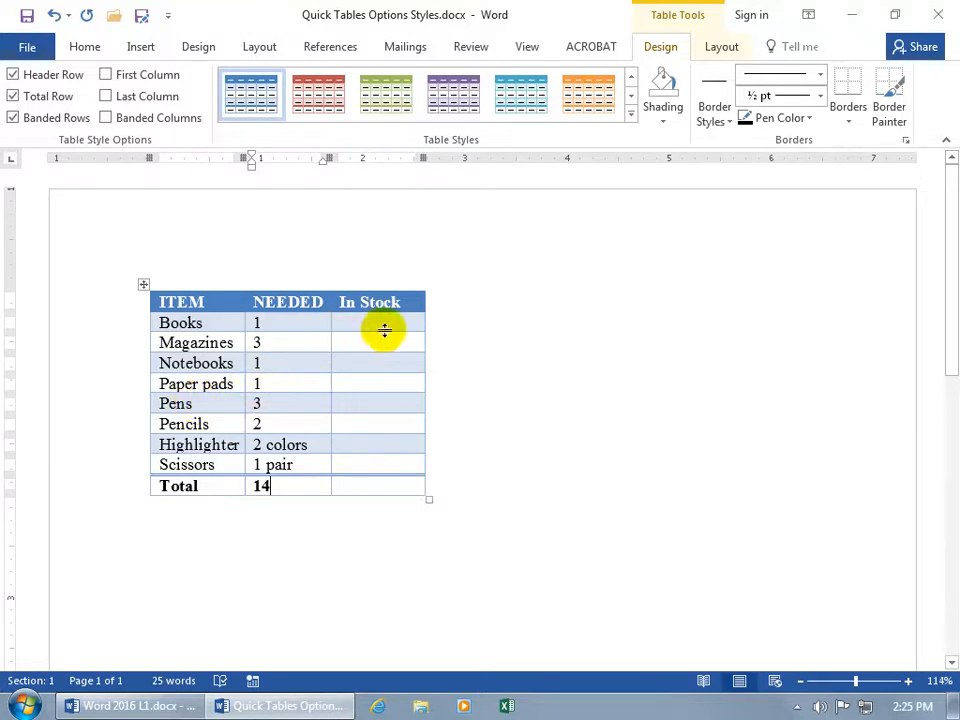
pyautogui.moveTo(772, 369)
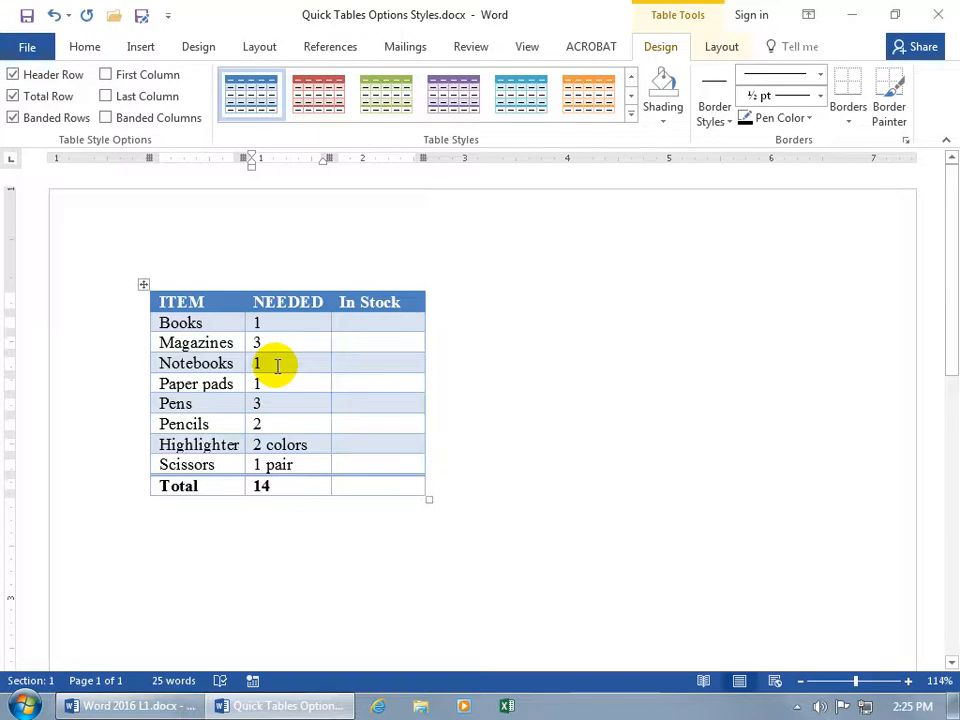
pyautogui.moveTo(225, 408)
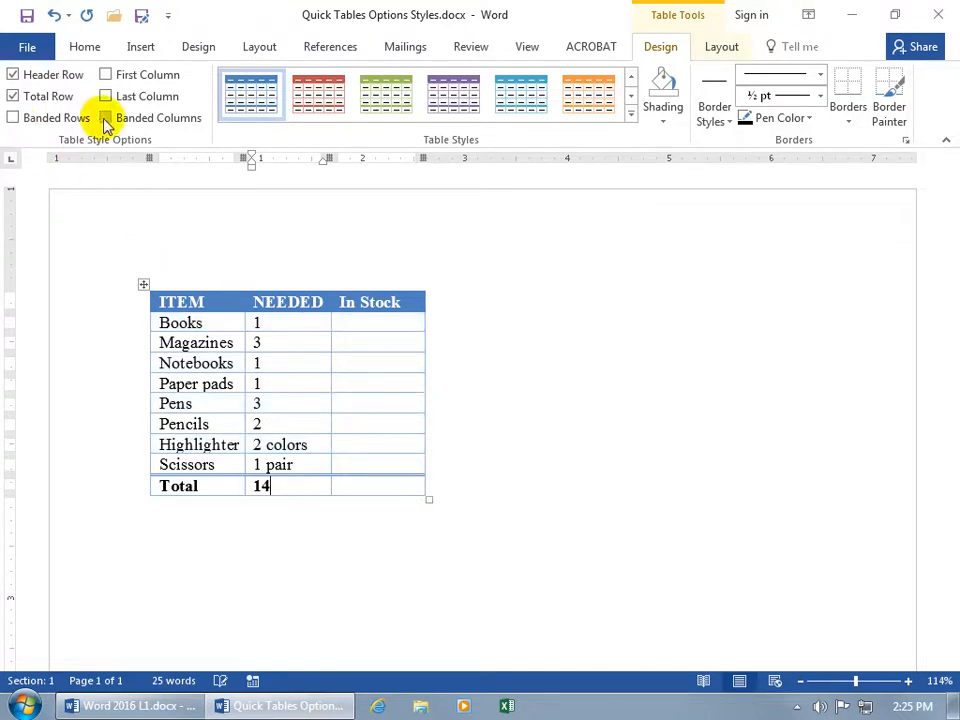
pyautogui.click(105, 117)
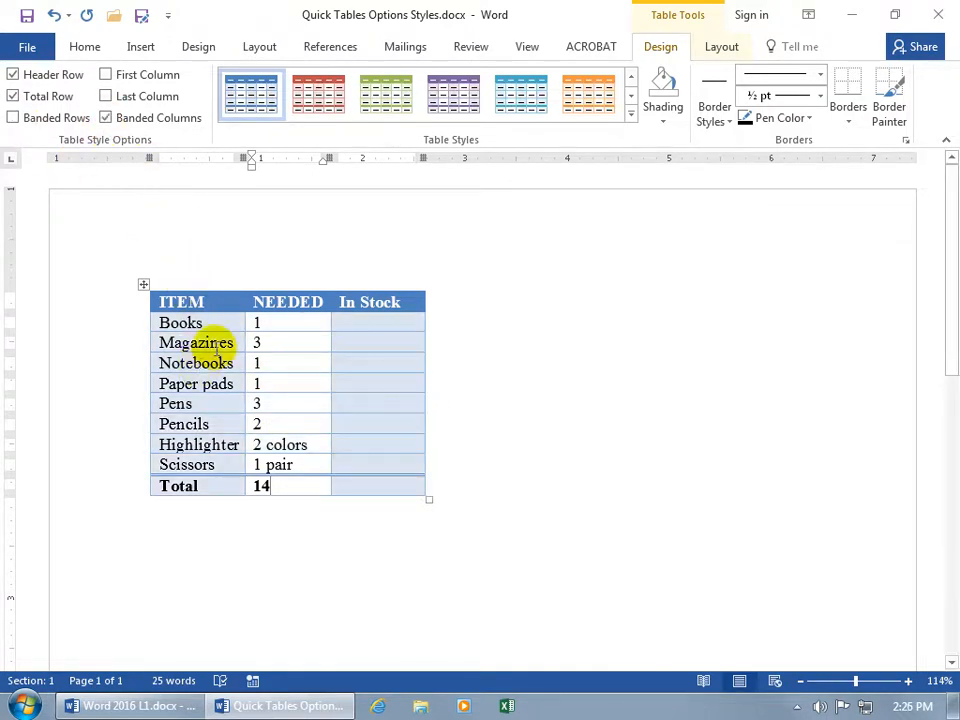
pyautogui.moveTo(283, 347)
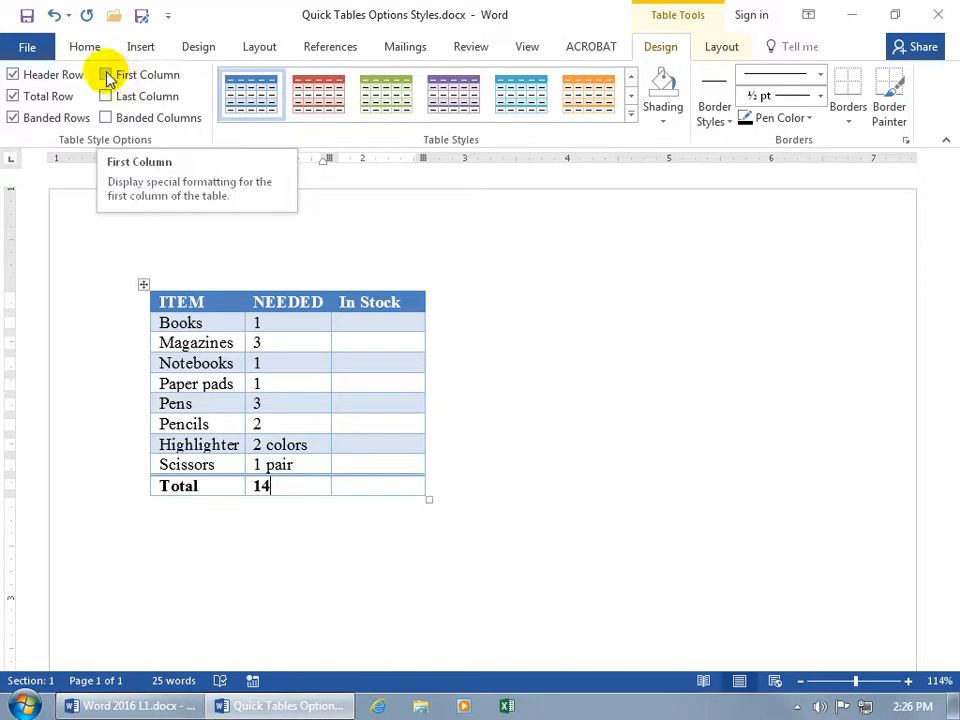
# Bold the first column, enter 2 as Books' stock, and uncheck Last Column
pyautogui.click(105, 74)
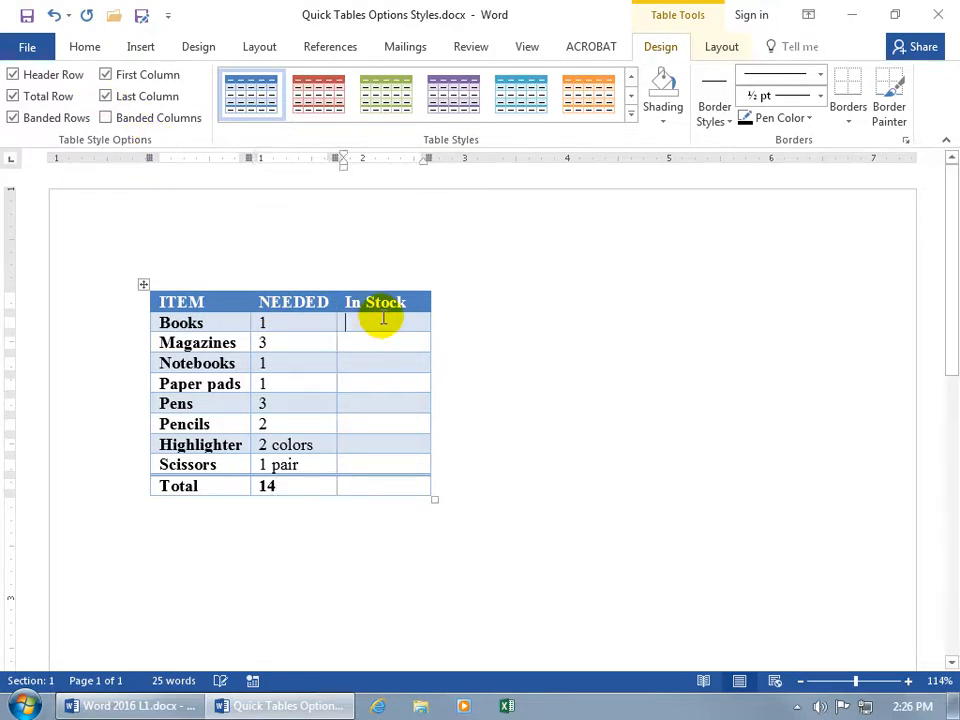
pyautogui.write('2')
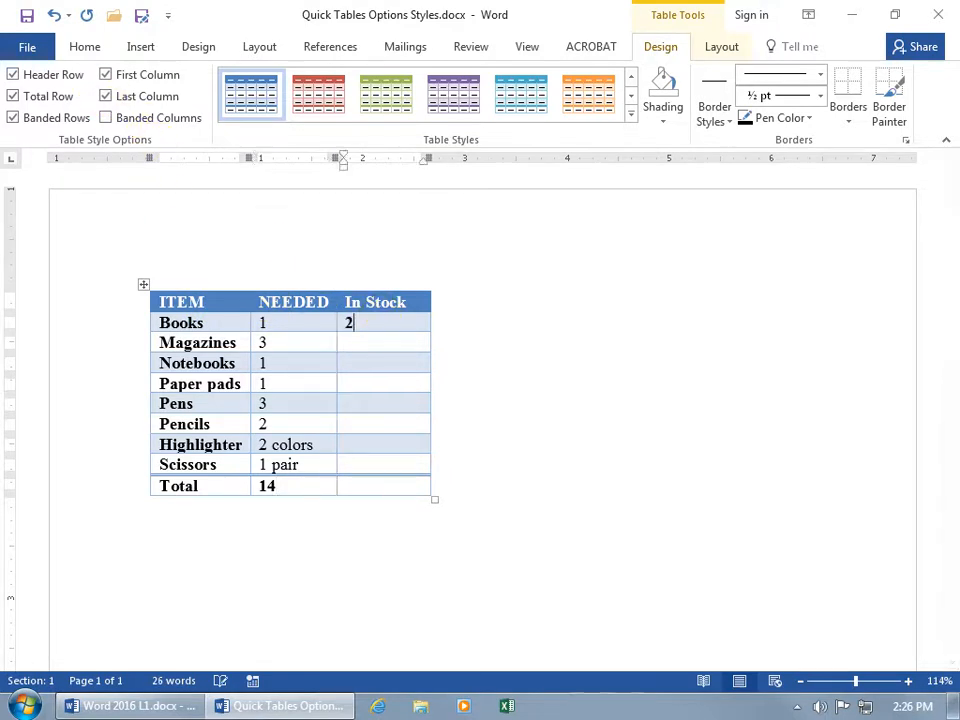
pyautogui.moveTo(377, 322)
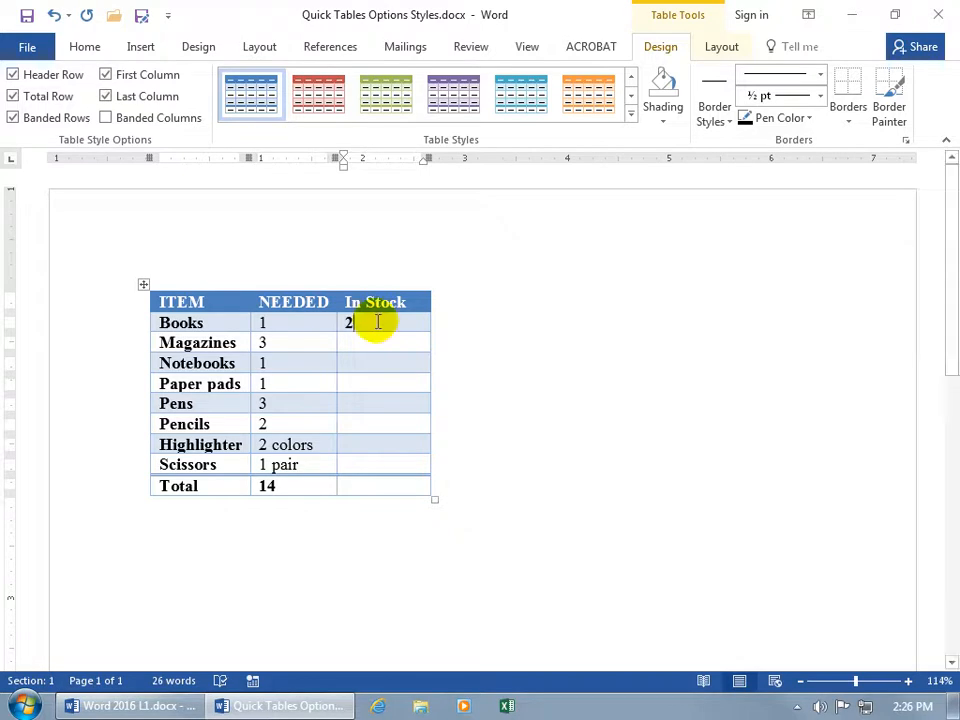
pyautogui.moveTo(455, 320)
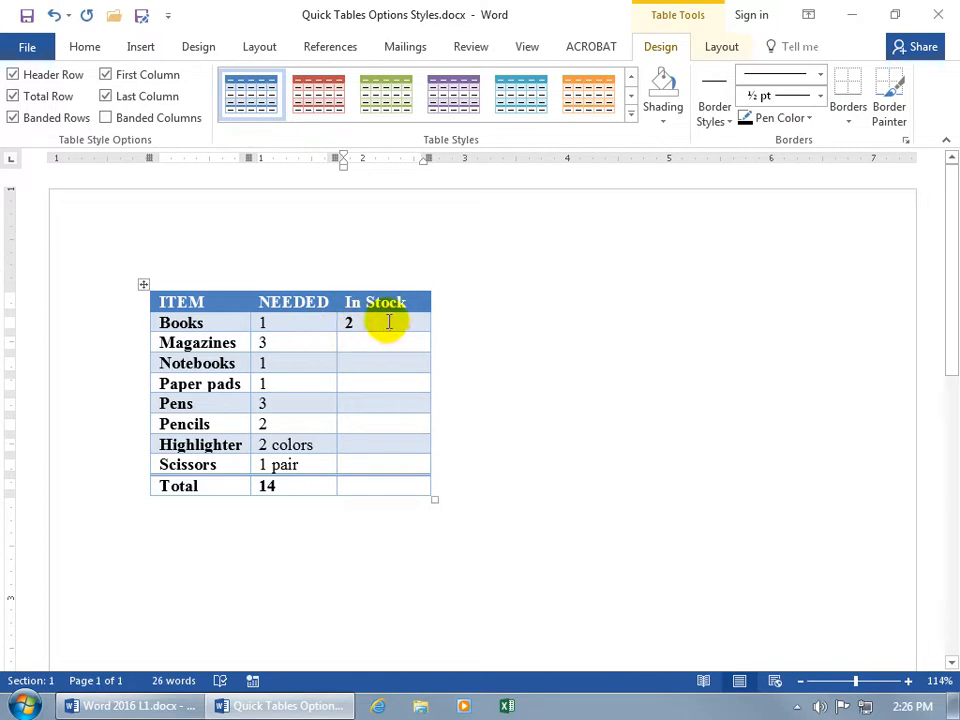
pyautogui.click(106, 96)
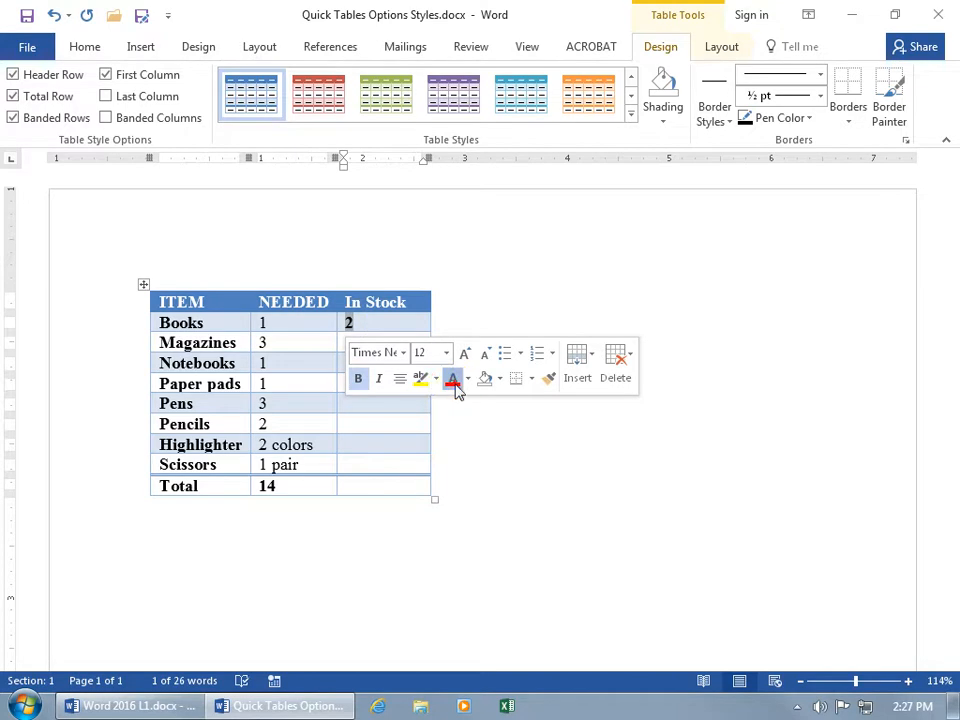
pyautogui.click(358, 378)
pyautogui.write('name')
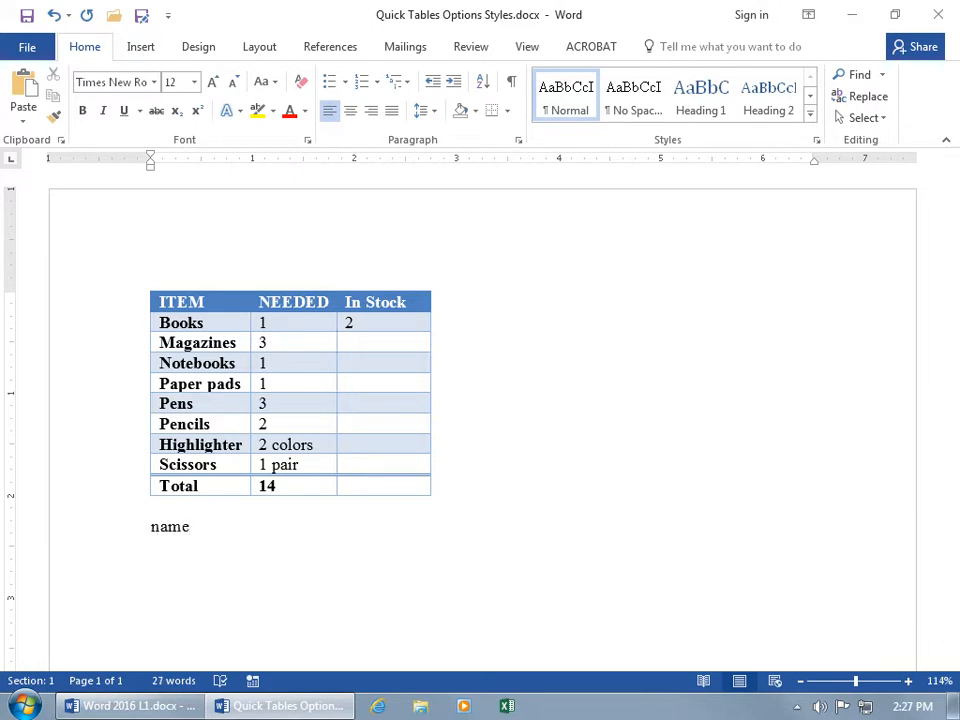
pyautogui.doubleClick(170, 526)
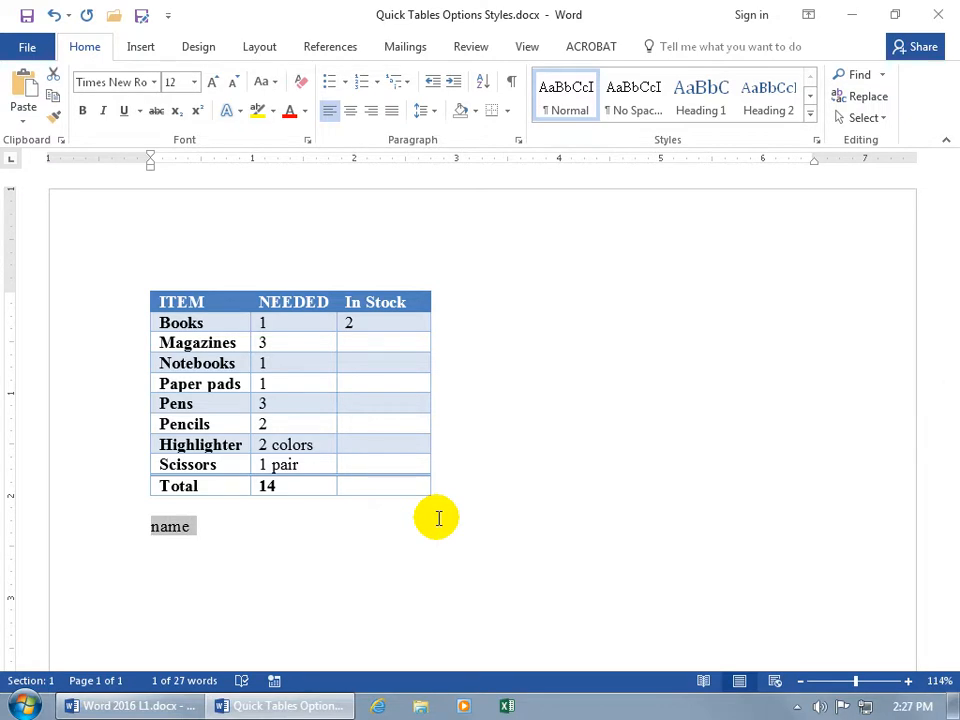
pyautogui.rightClick(171, 526)
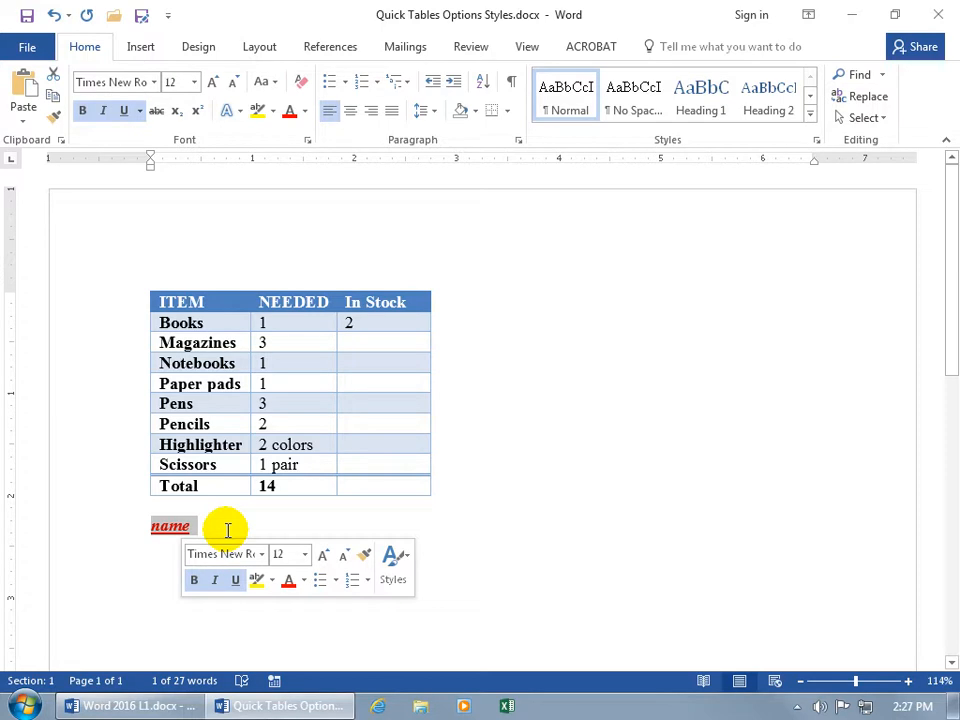
pyautogui.click(227, 529)
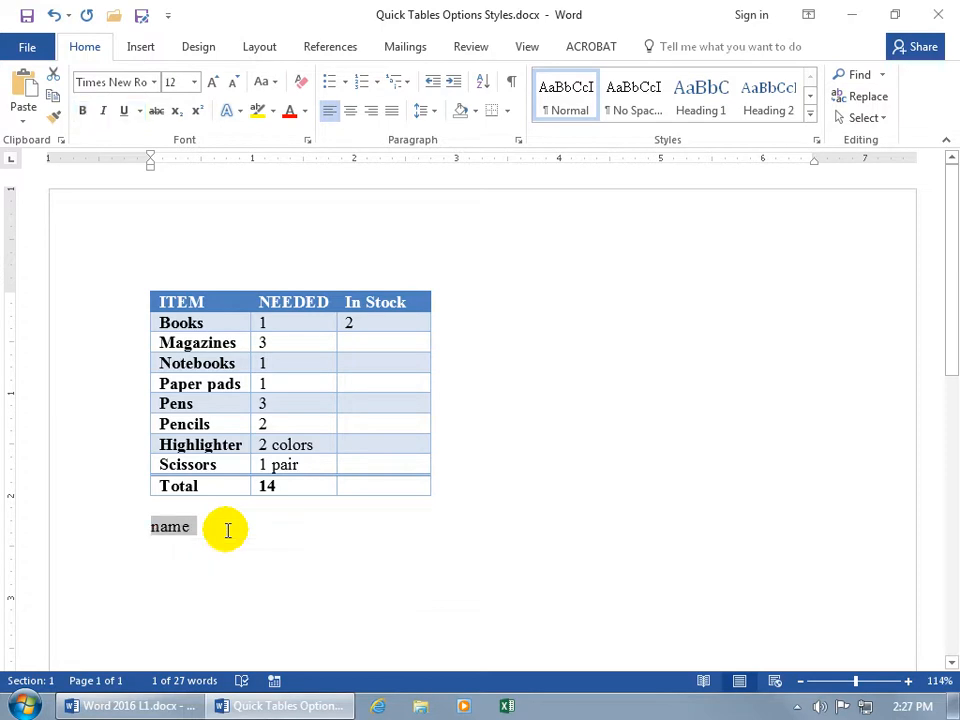